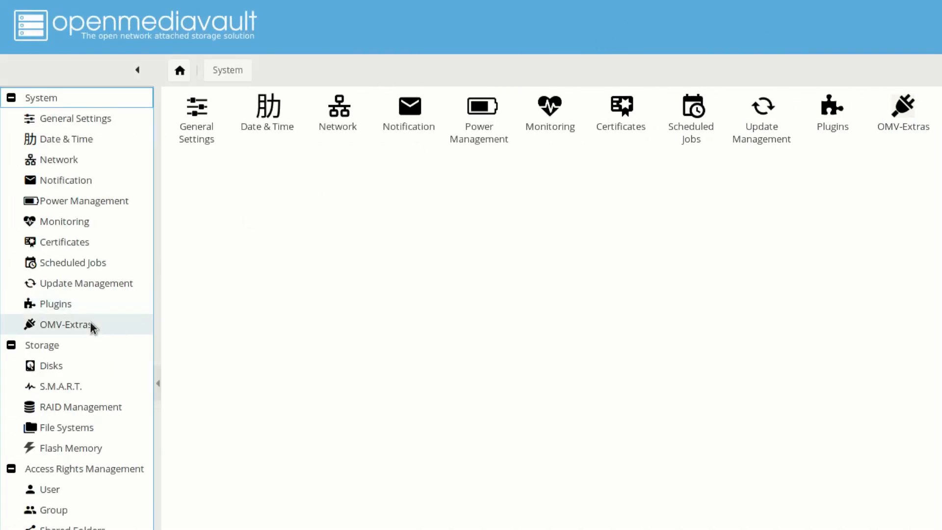
Open the OMV-Extras Docker tab and select the empty Docker Storage field.
left_click(64, 325)
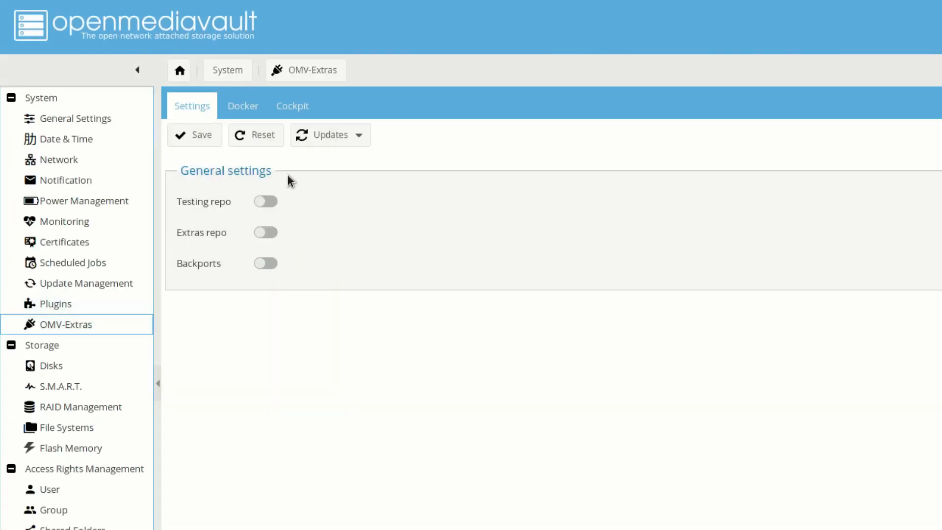
left_click(243, 105)
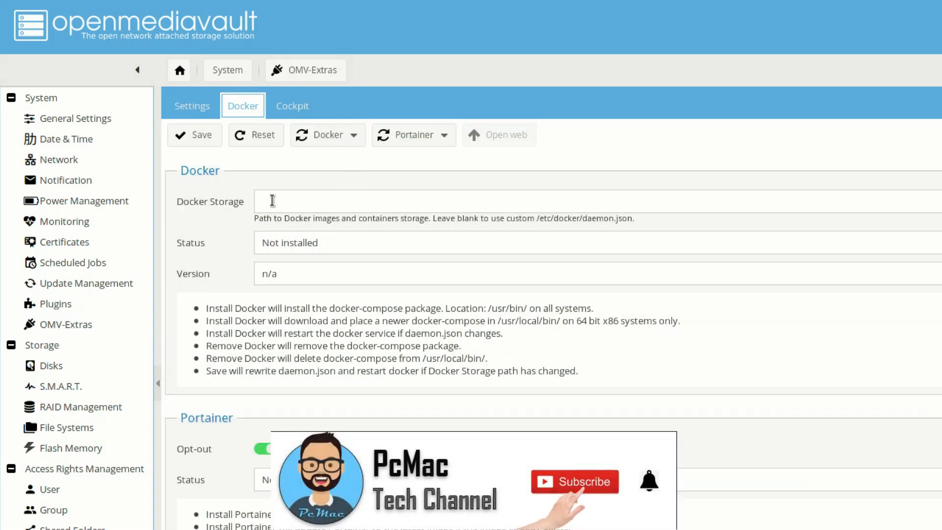
left_click(575, 482)
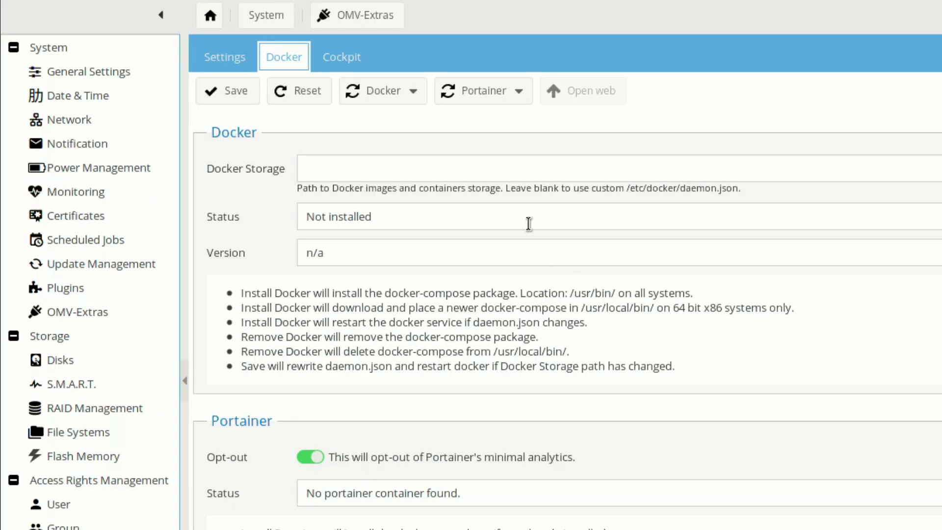
mouse_move(503, 193)
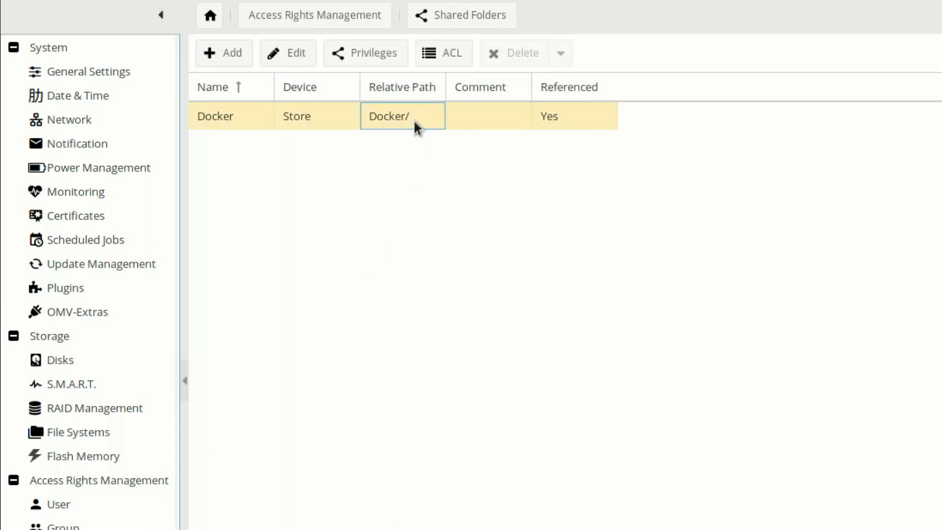
mouse_move(521, 96)
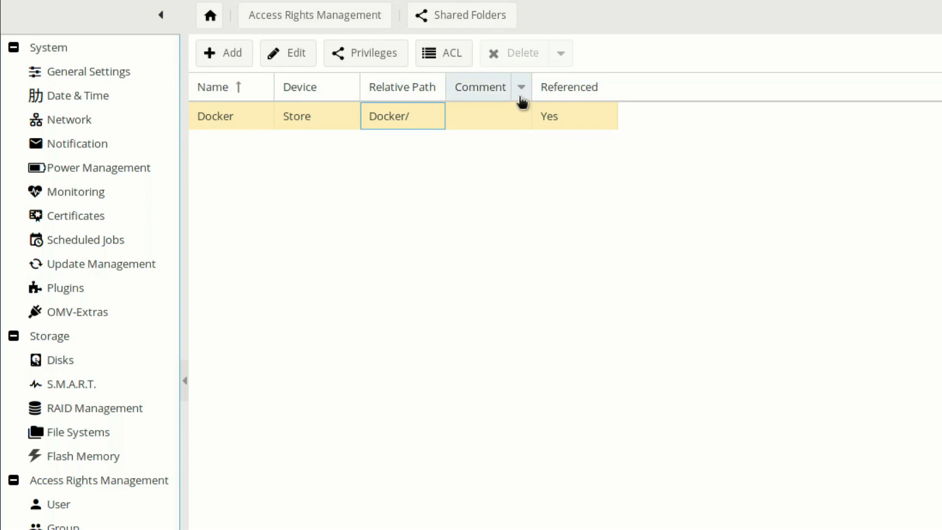
Add the Absolute Path column to Shared Folders and widen it to reveal /srv/dev-disk-by-label-Store/Docker.
left_click(521, 87)
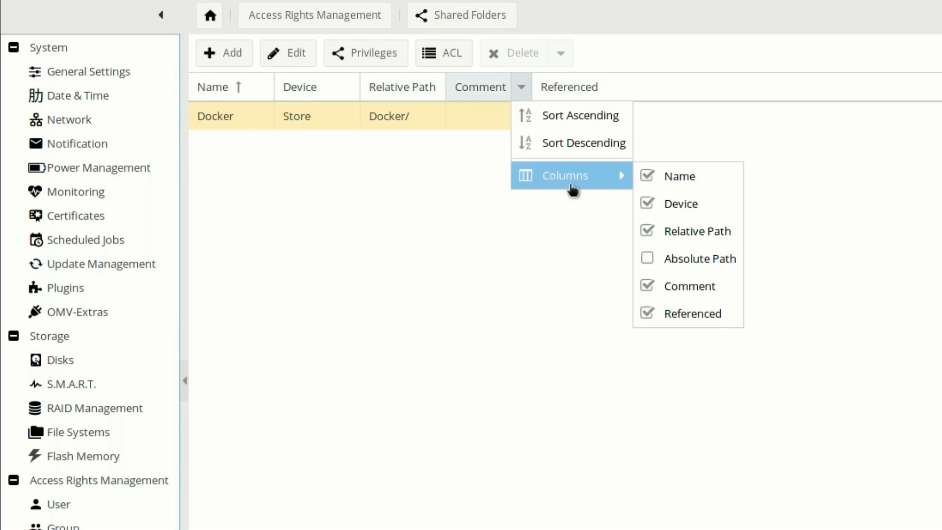
mouse_move(651, 263)
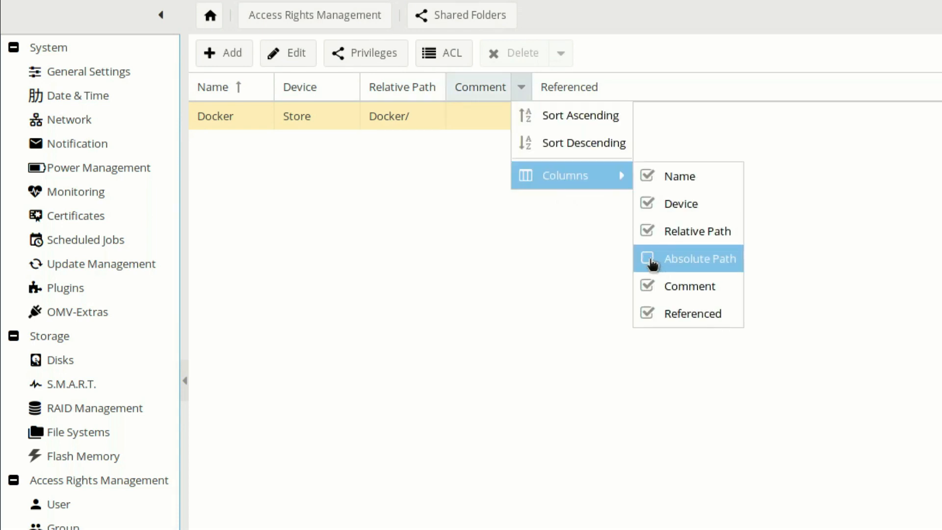
left_click(648, 259)
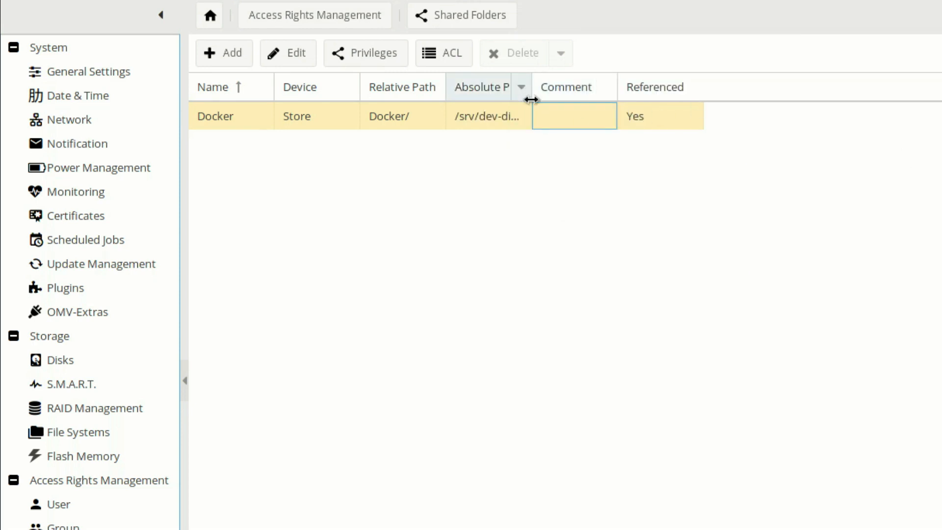
left_click_drag(531, 86, 613, 86)
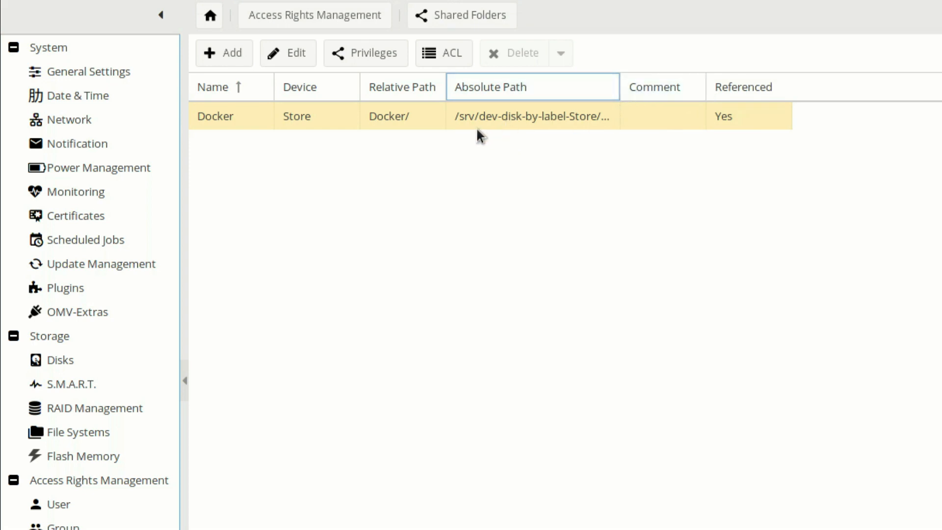
mouse_move(508, 145)
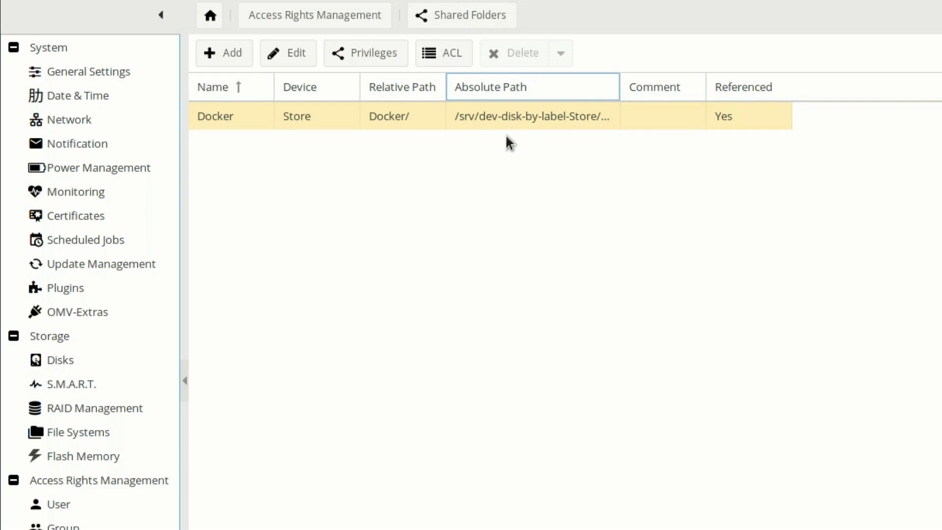
mouse_move(509, 136)
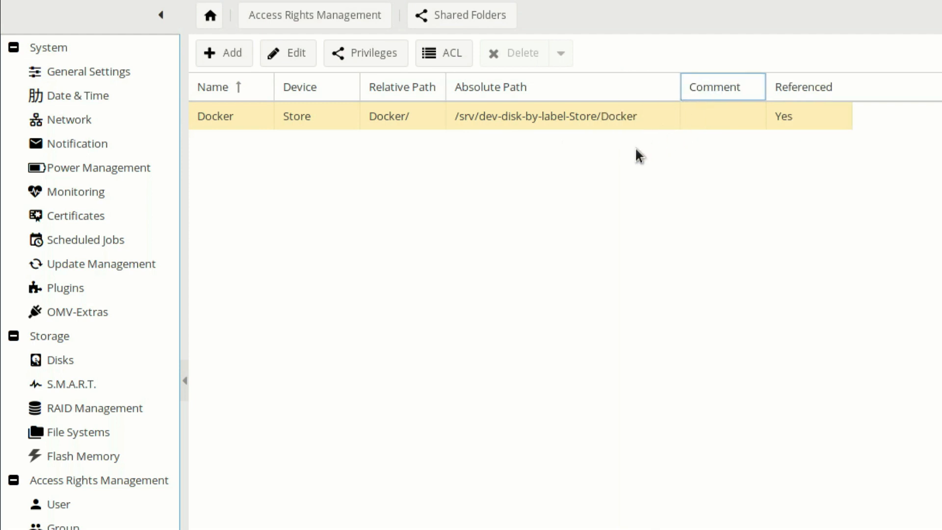
mouse_move(607, 142)
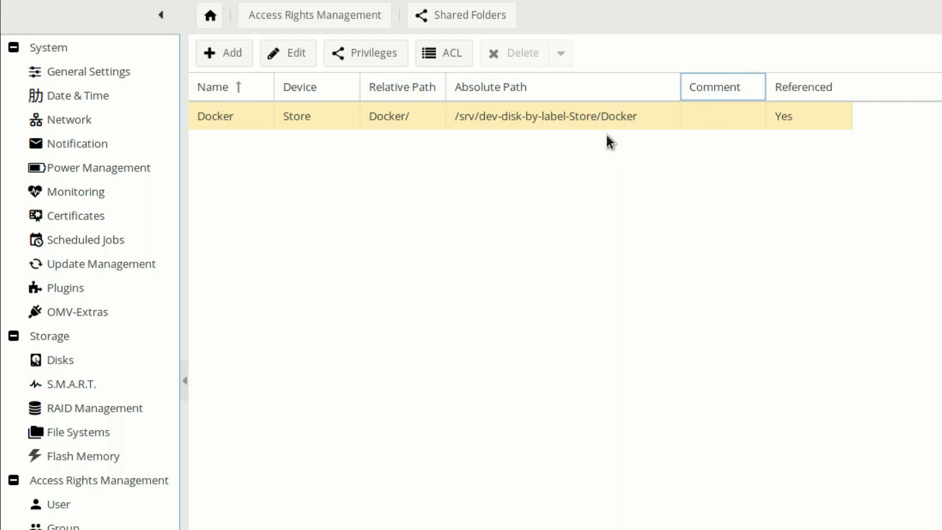
scroll("down", 3)
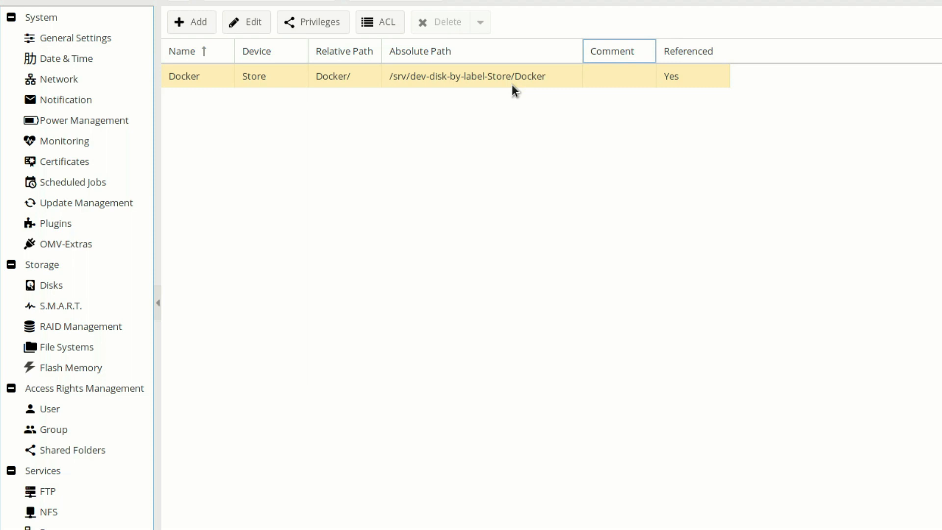
mouse_move(551, 424)
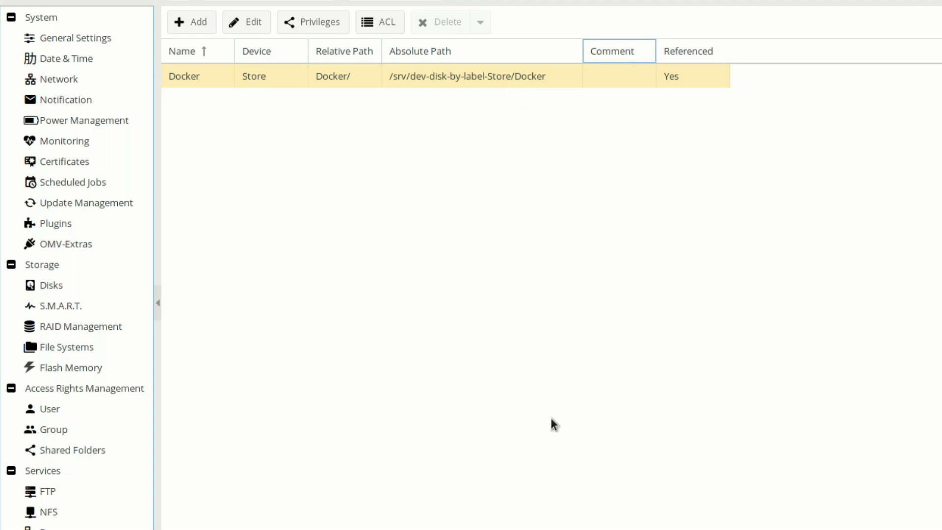
mouse_move(738, 305)
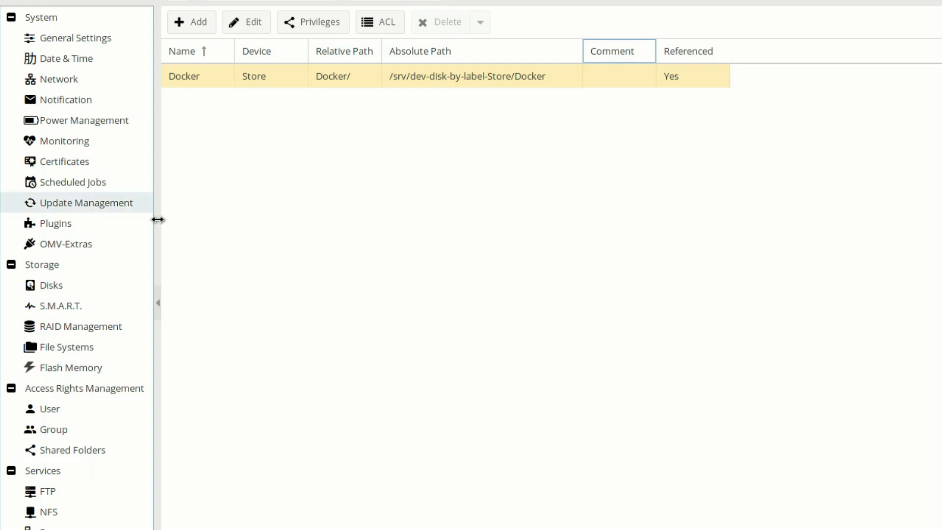
Enter /srv/dev-disk-by-label-Store/Docker as Docker Storage and confirm the docker share is empty.
left_click(67, 243)
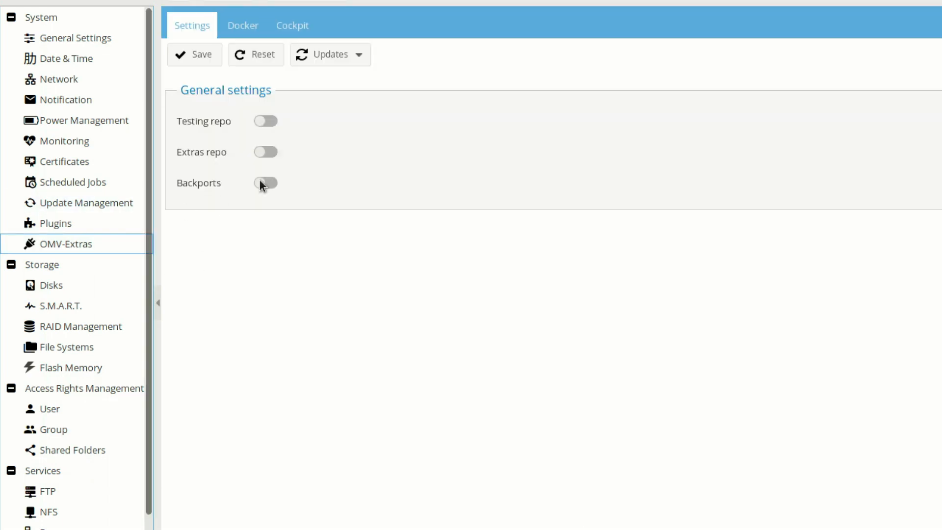
left_click(243, 25)
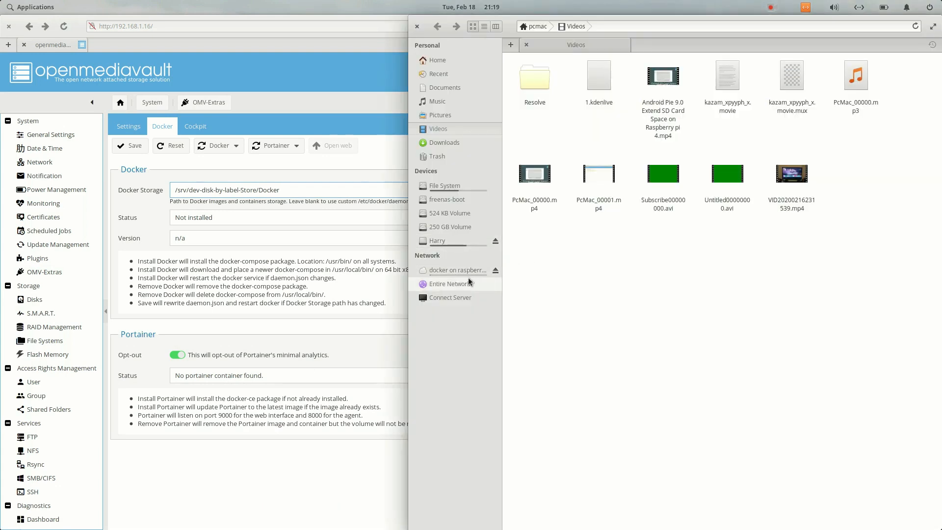
left_click(458, 270)
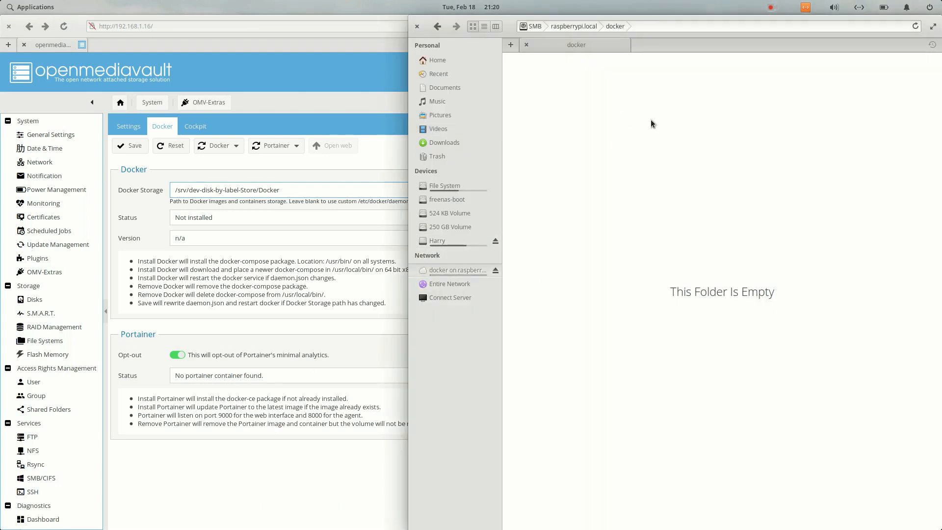
mouse_move(656, 265)
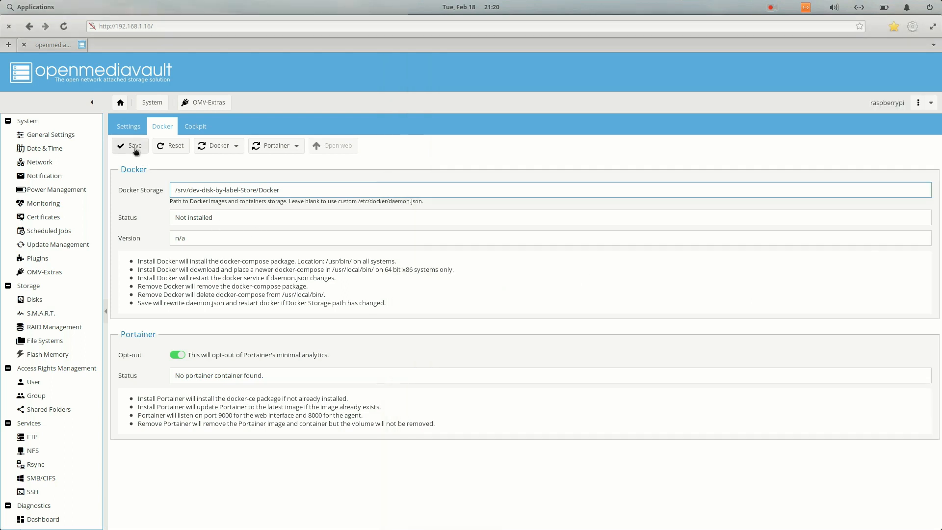
Save the Docker settings with storage path /srv/dev-disk-by-label-Store/Docker.
left_click(130, 146)
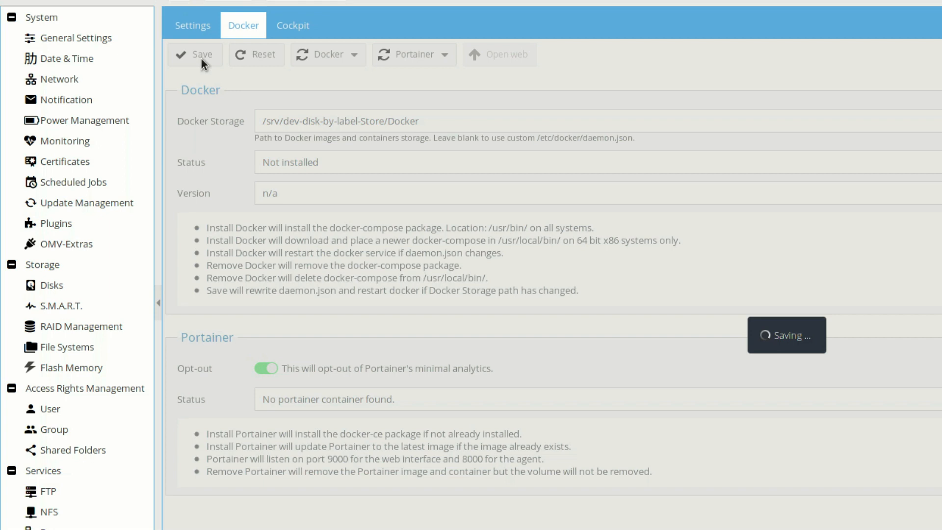
mouse_move(392, 150)
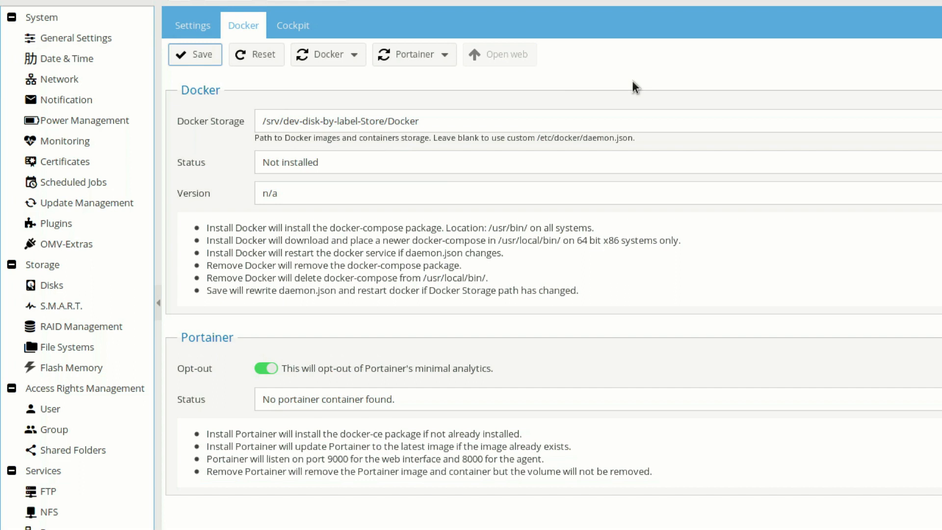
mouse_move(354, 59)
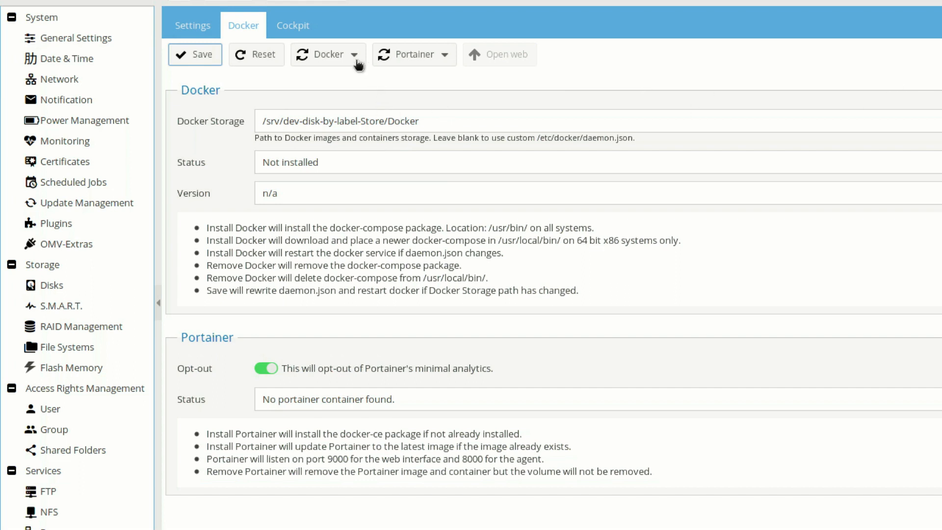
left_click(359, 54)
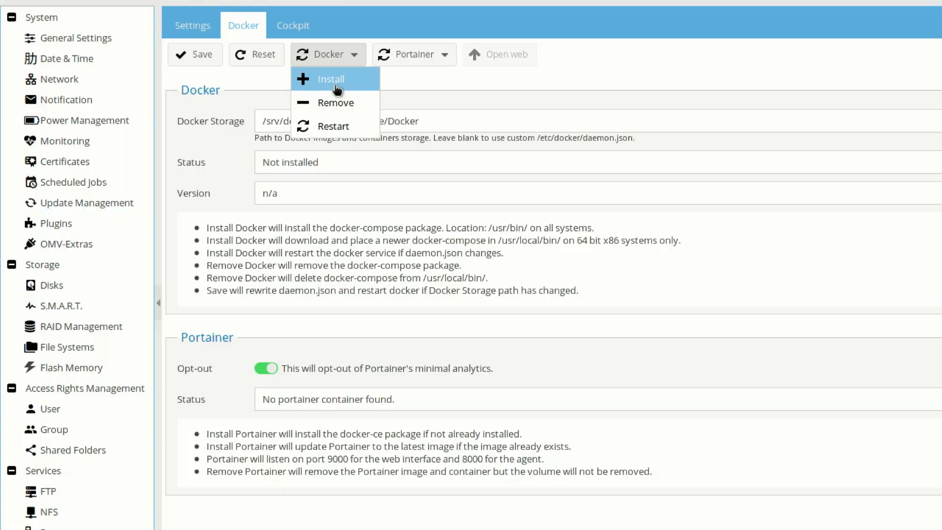
left_click(331, 79)
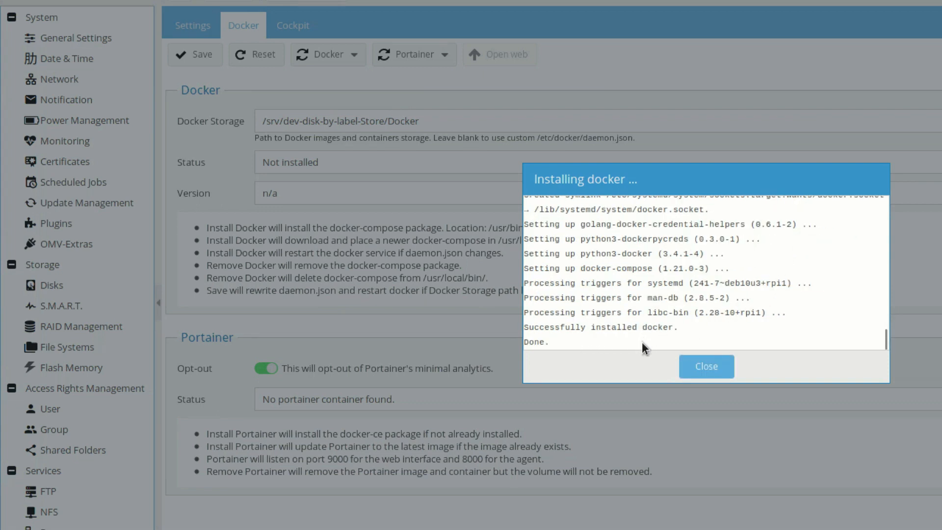
left_click(707, 367)
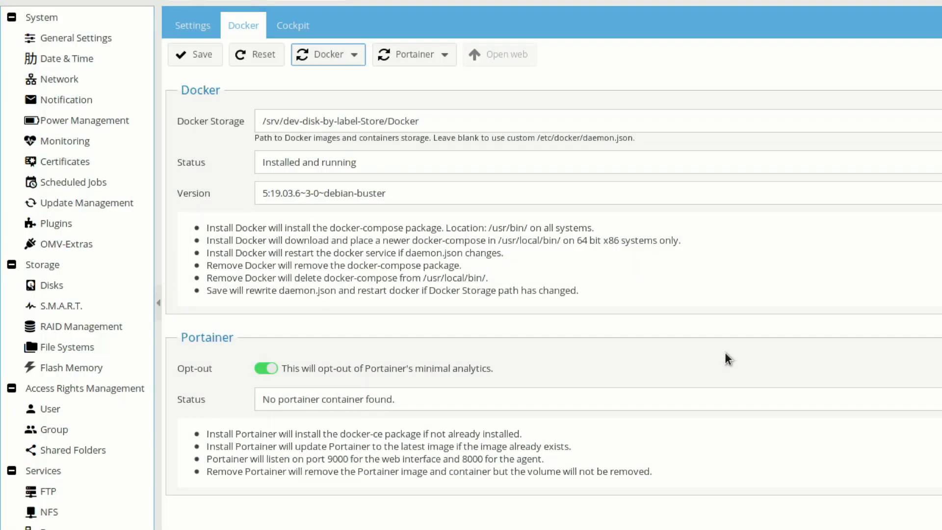
mouse_move(240, 176)
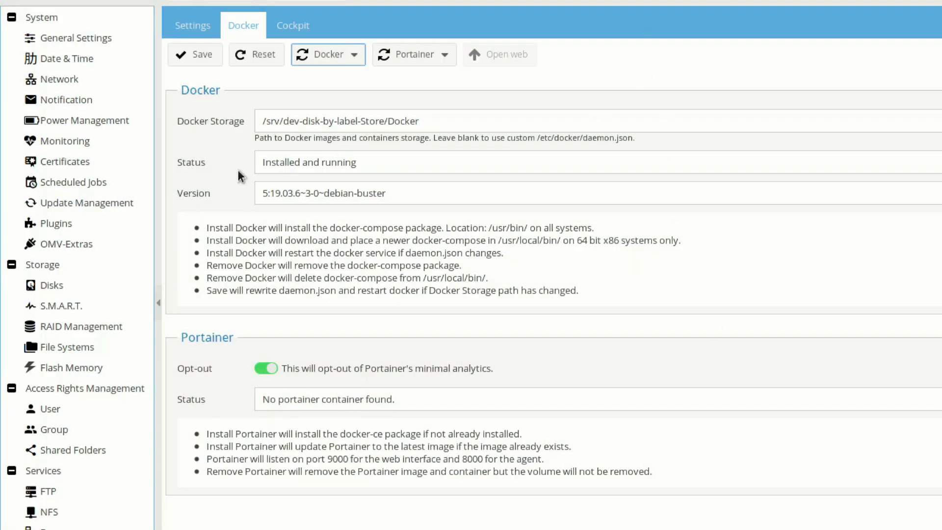
mouse_move(412, 184)
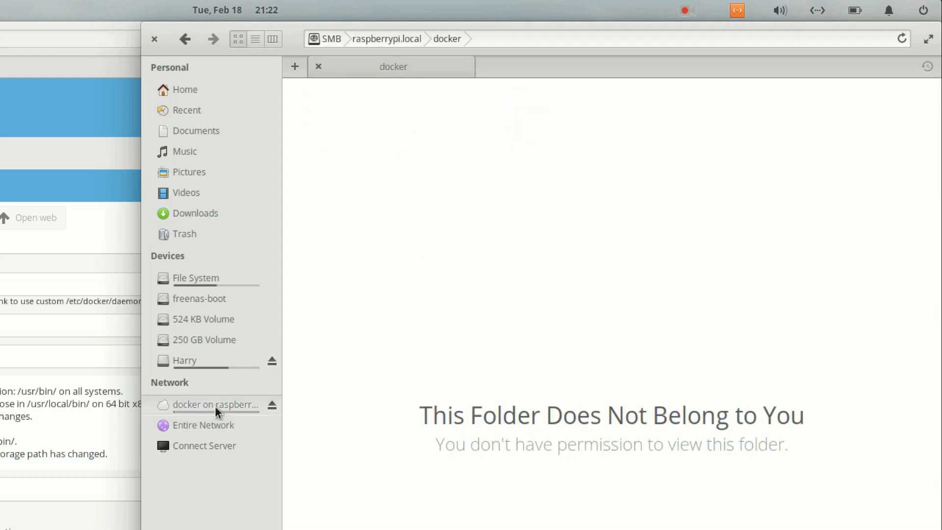
mouse_move(195, 434)
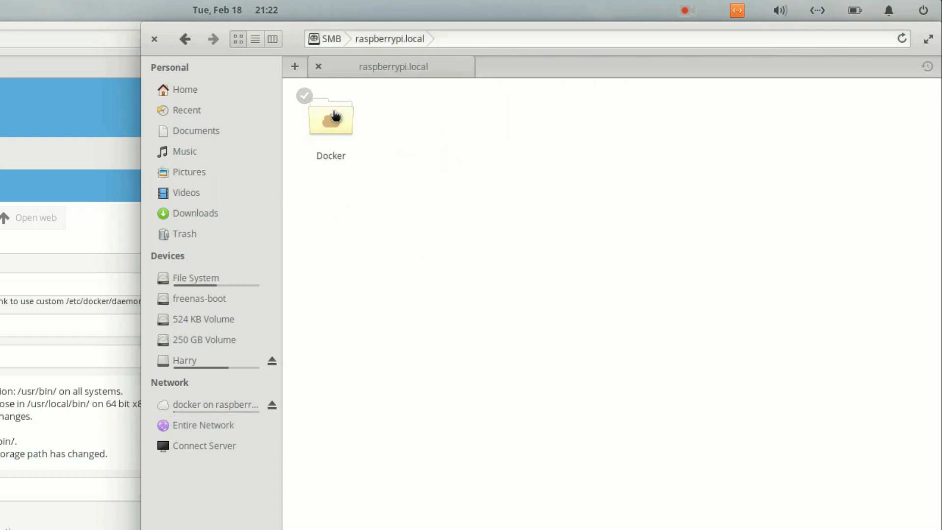
Reopen the Docker share on raspberrypi.local, which shows a no-permission message.
double_click(331, 116)
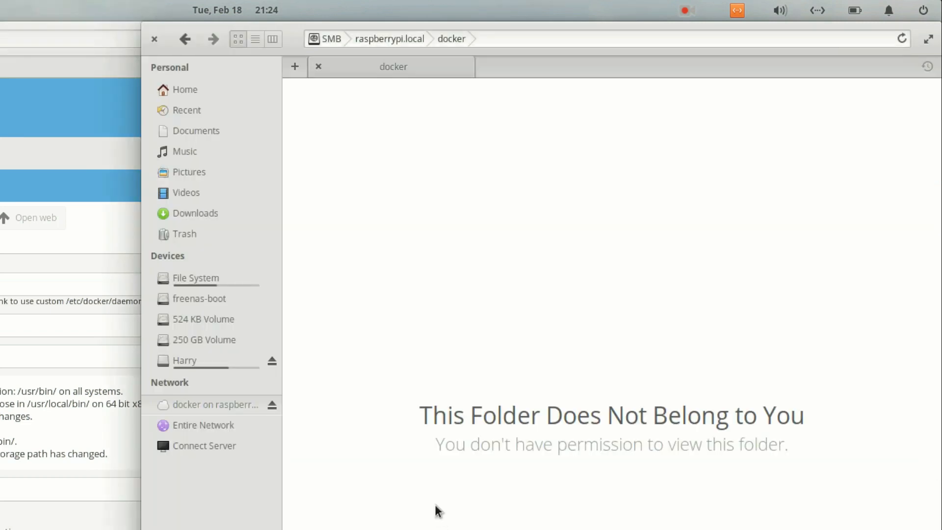
mouse_move(797, 427)
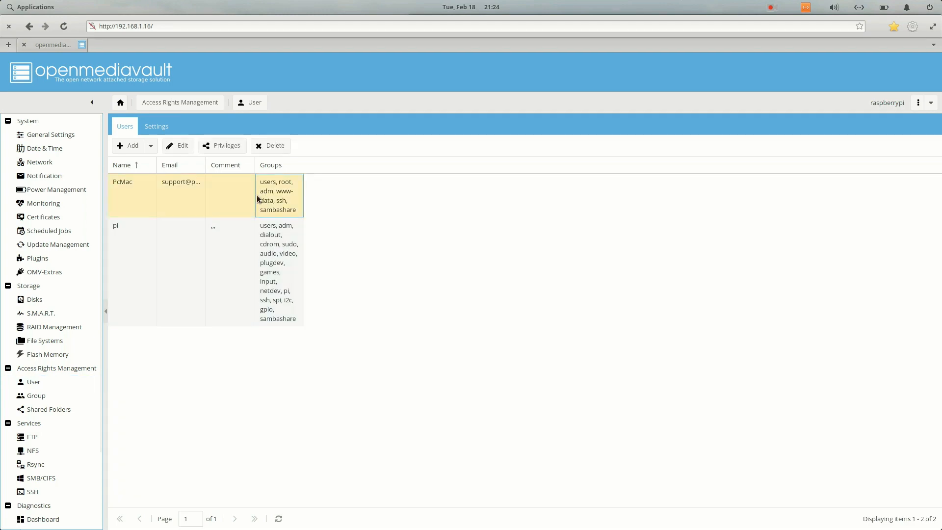
Add the PcMac user to the docker group and save, then go to Shared Folders.
left_click(178, 145)
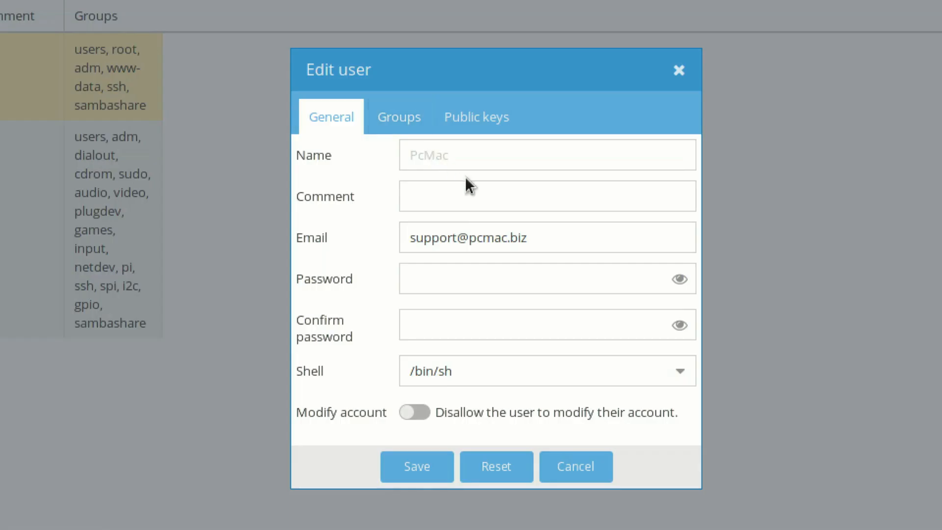
left_click(399, 117)
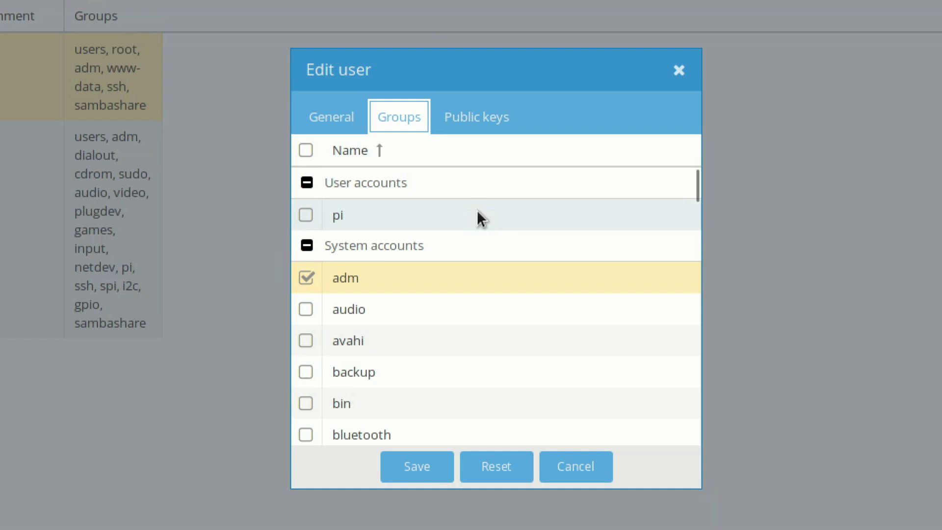
scroll("down", 3)
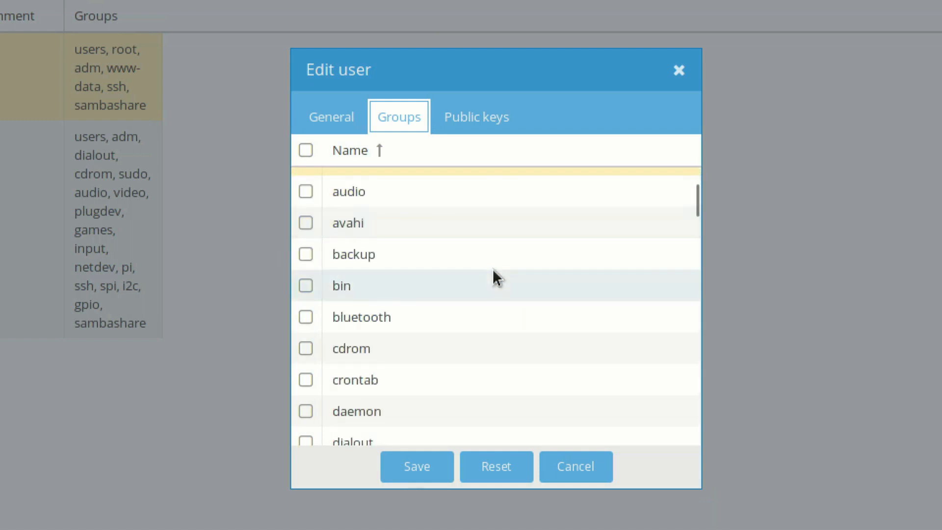
scroll("down", 3)
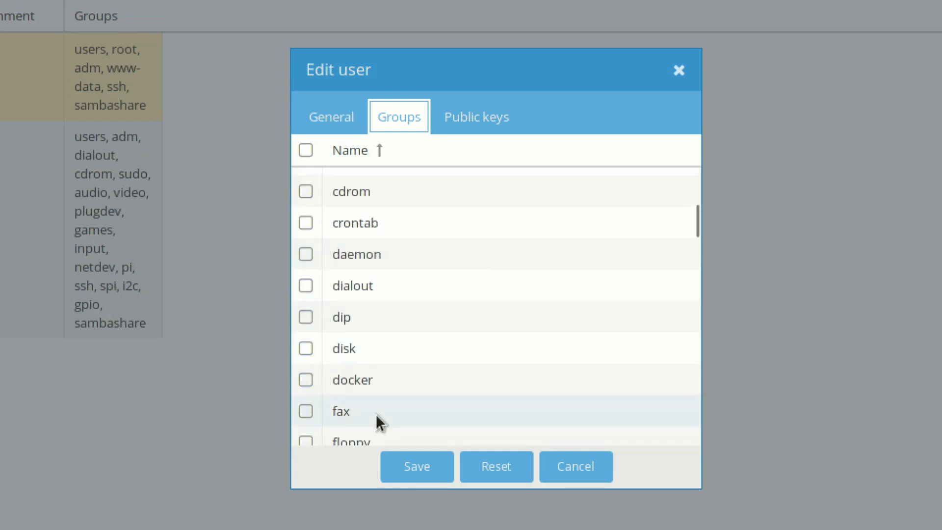
left_click(305, 379)
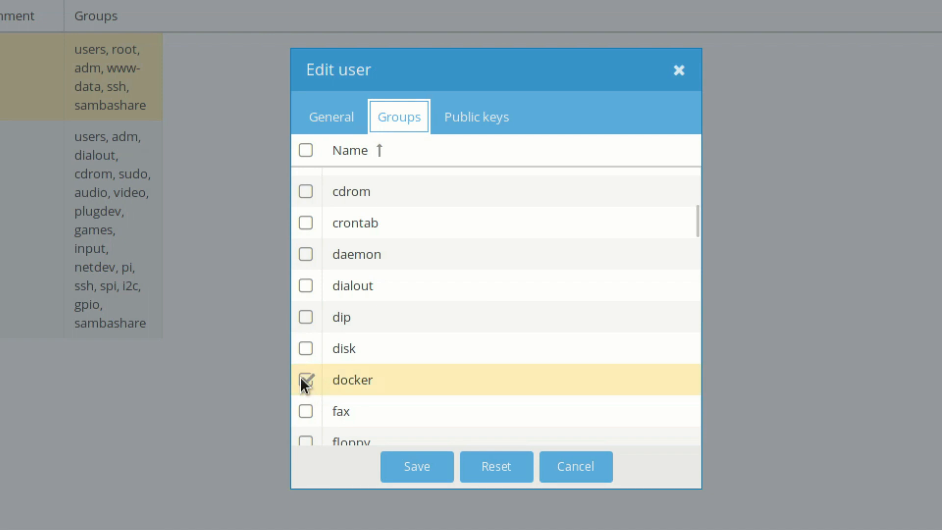
left_click(416, 467)
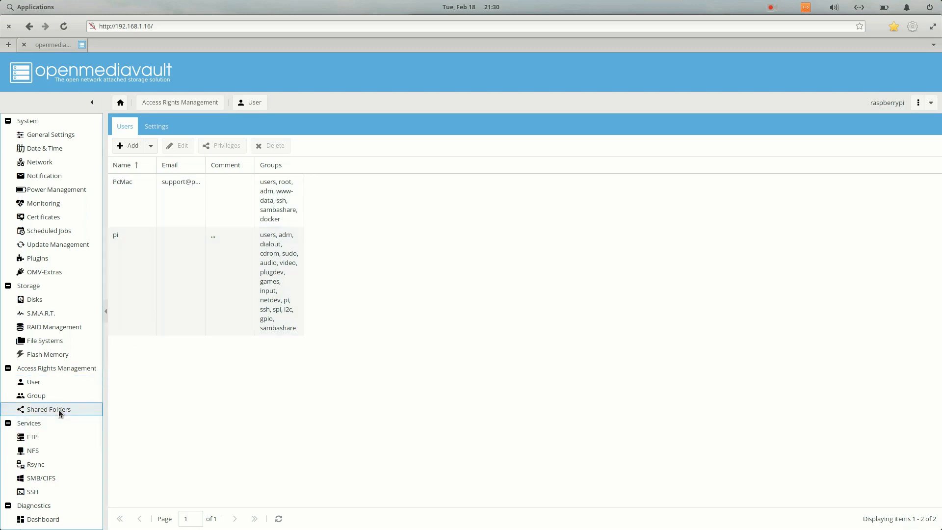
left_click(49, 409)
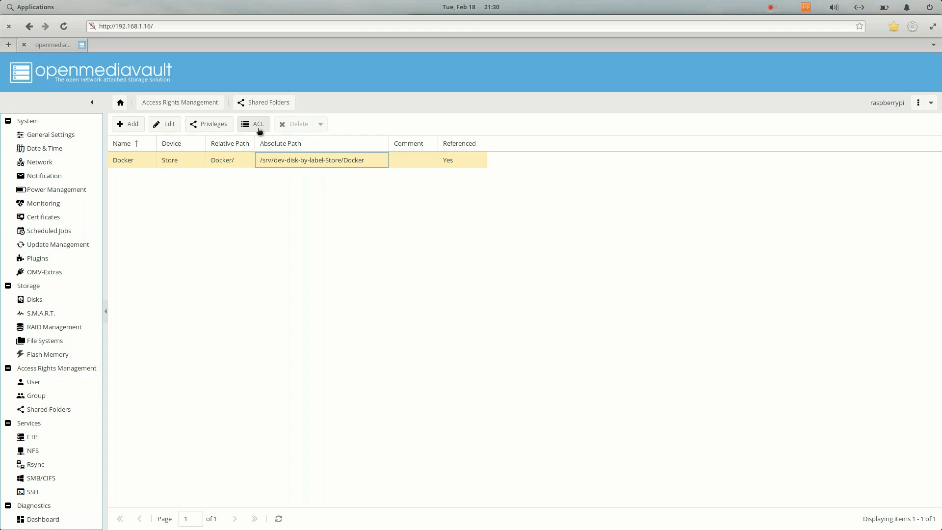
Inspect the Docker share's ACL, confirming the docker group has Read/Write, then close it.
left_click(253, 124)
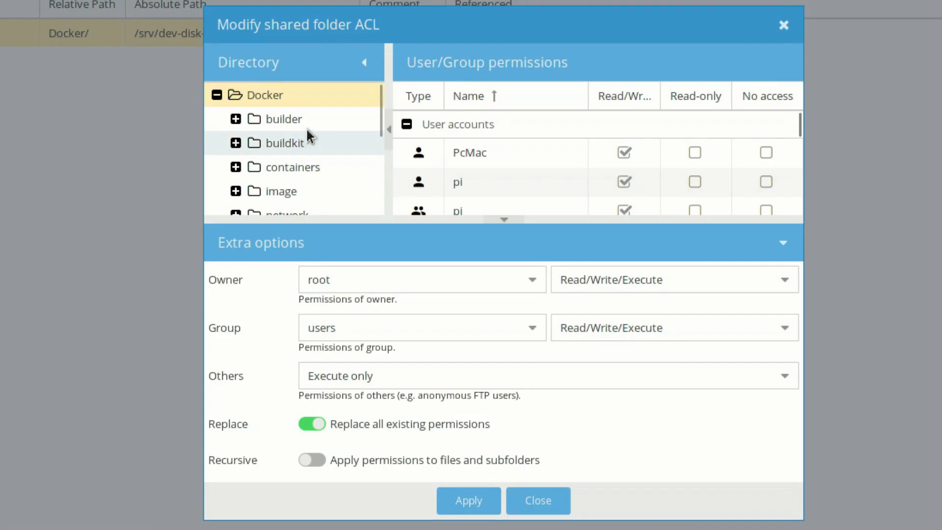
mouse_move(302, 131)
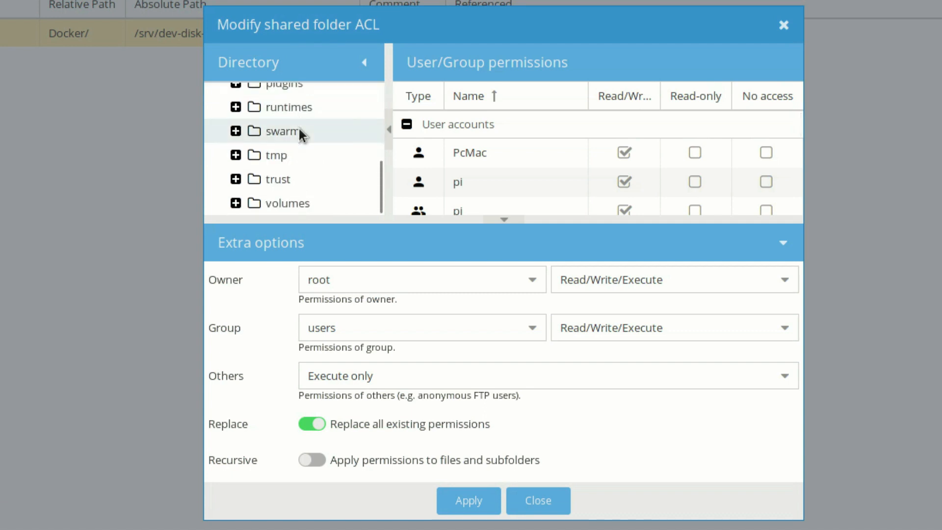
scroll("down", 3)
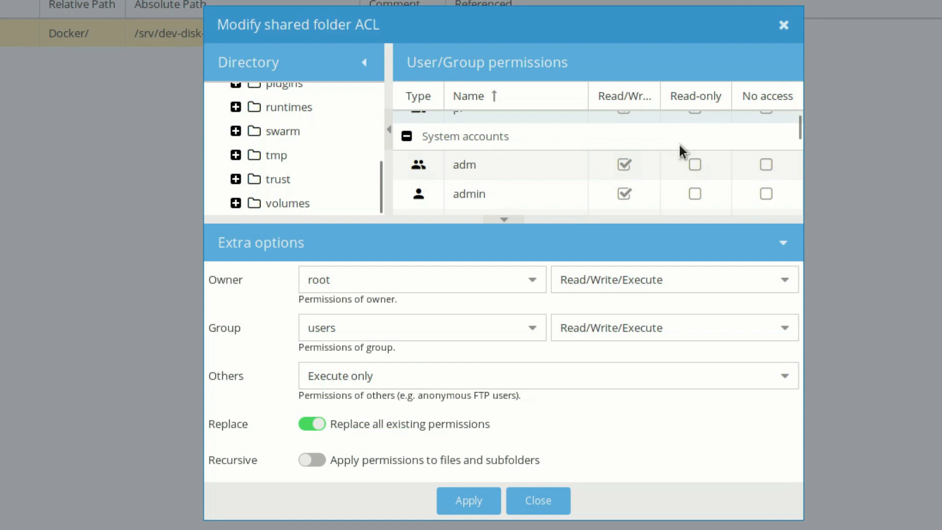
mouse_move(527, 207)
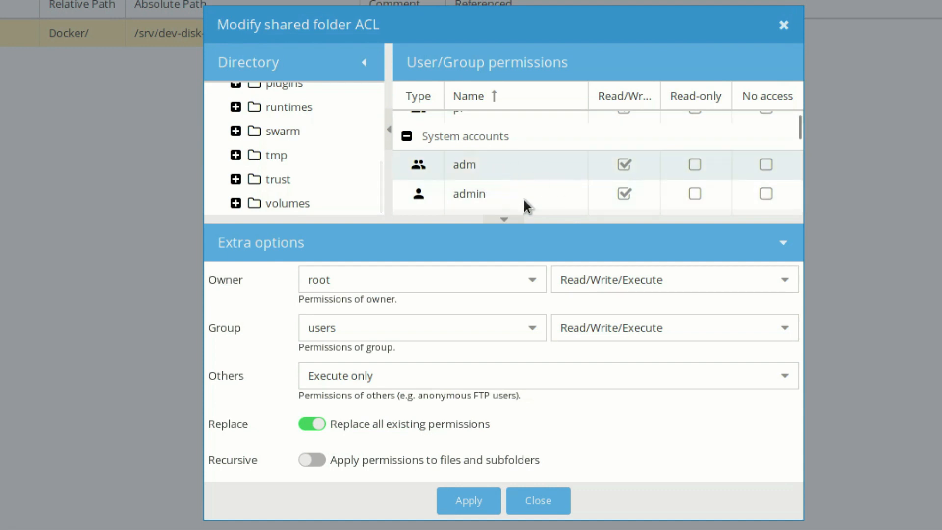
scroll("down", 3)
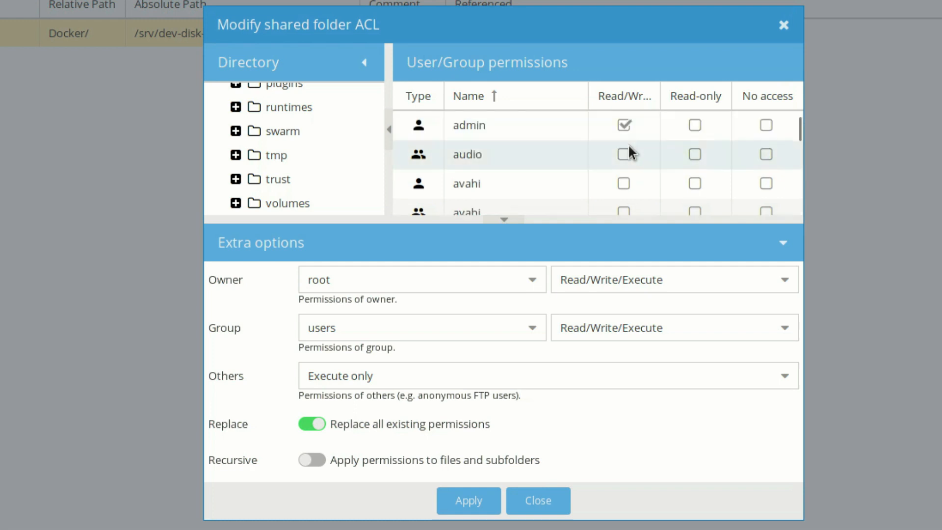
scroll("down", 3)
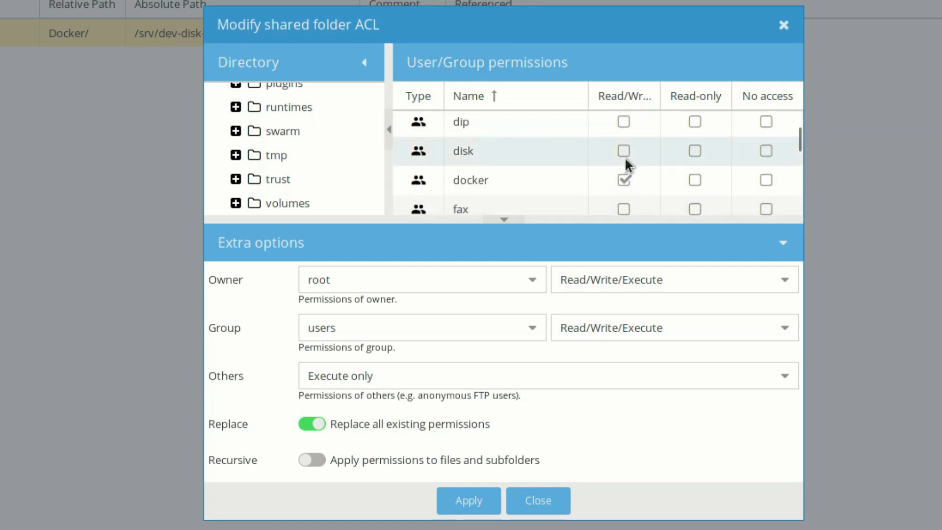
scroll("down", 3)
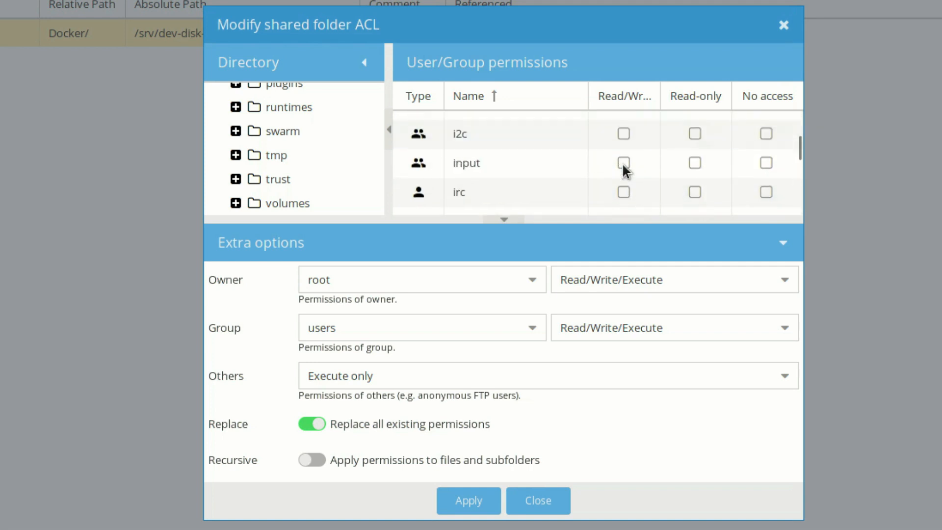
scroll("down", 3)
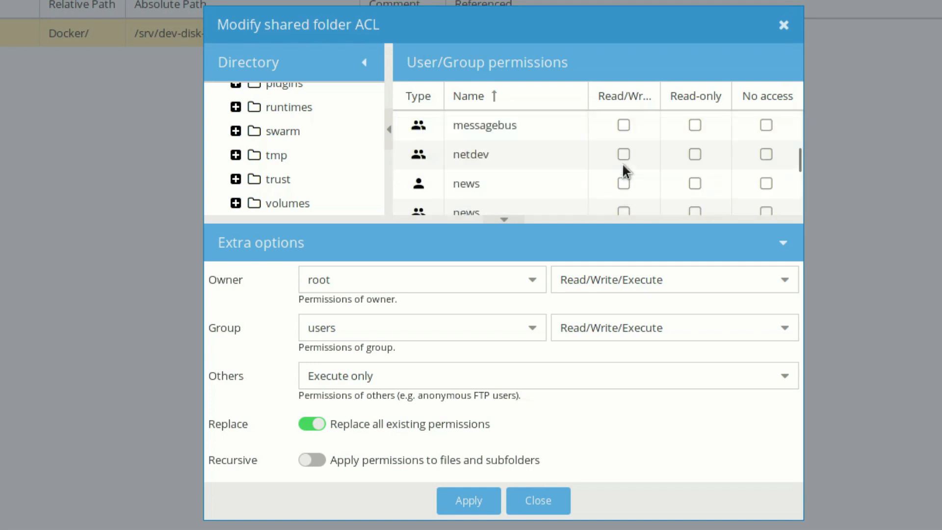
scroll("down", 3)
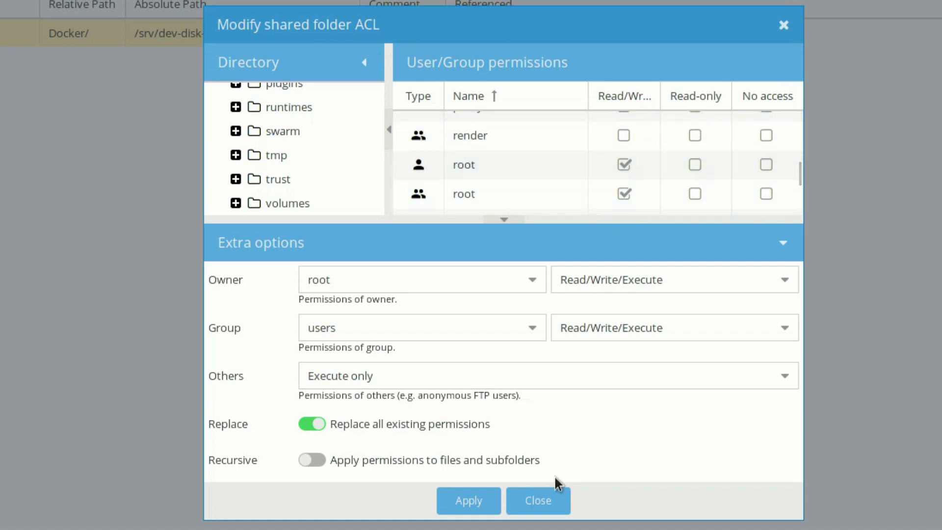
left_click(468, 501)
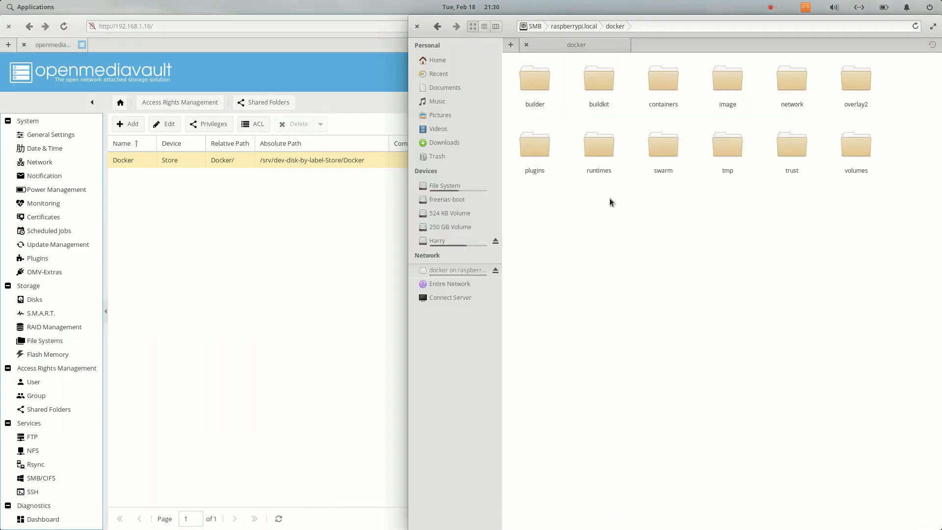
mouse_move(888, 112)
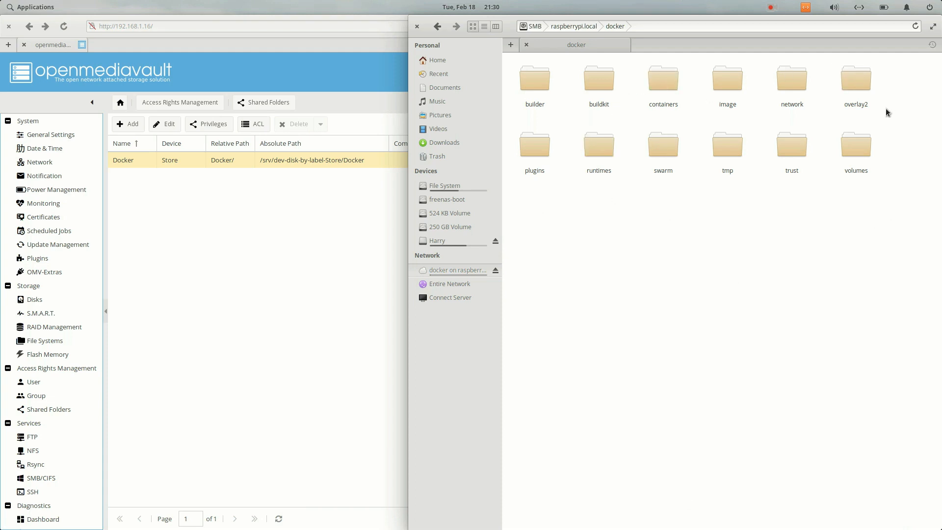
mouse_move(700, 337)
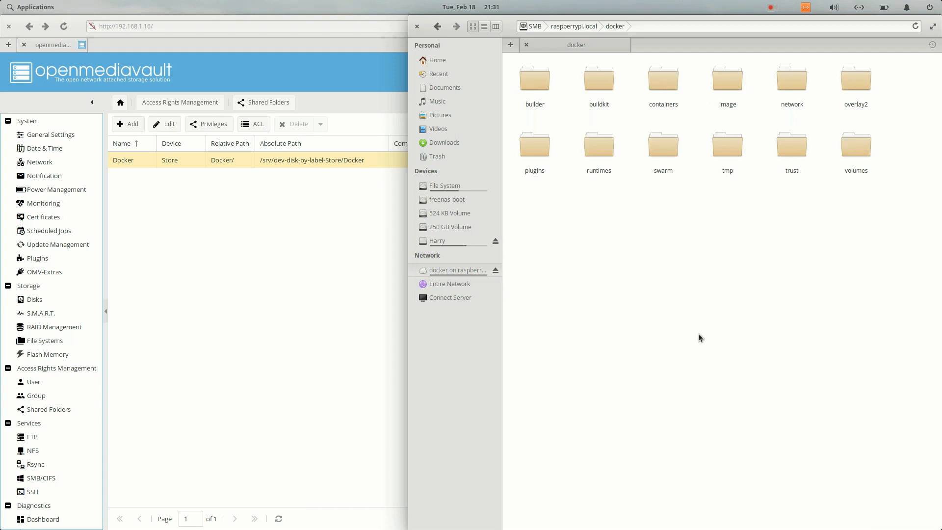
mouse_move(314, 321)
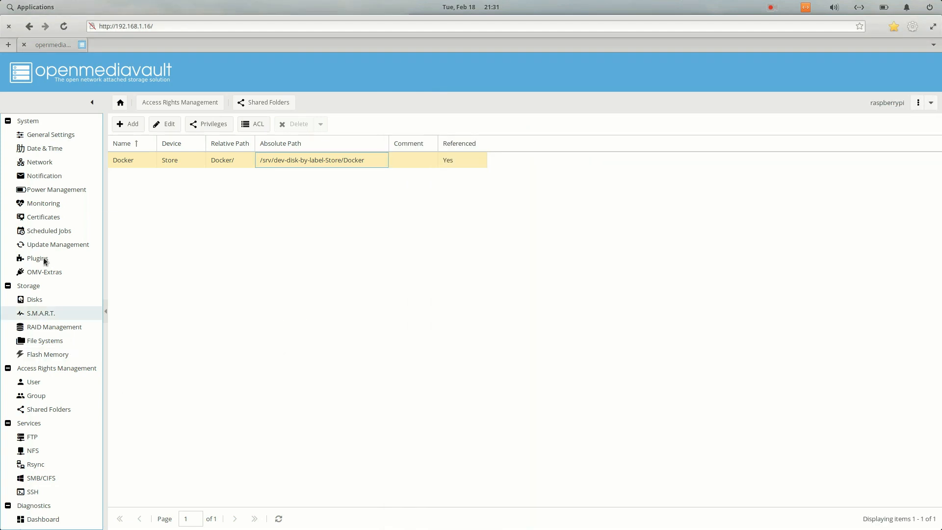
Open the OMV-Extras Docker tab, showing Docker running and Portainer up 4 minutes.
left_click(44, 272)
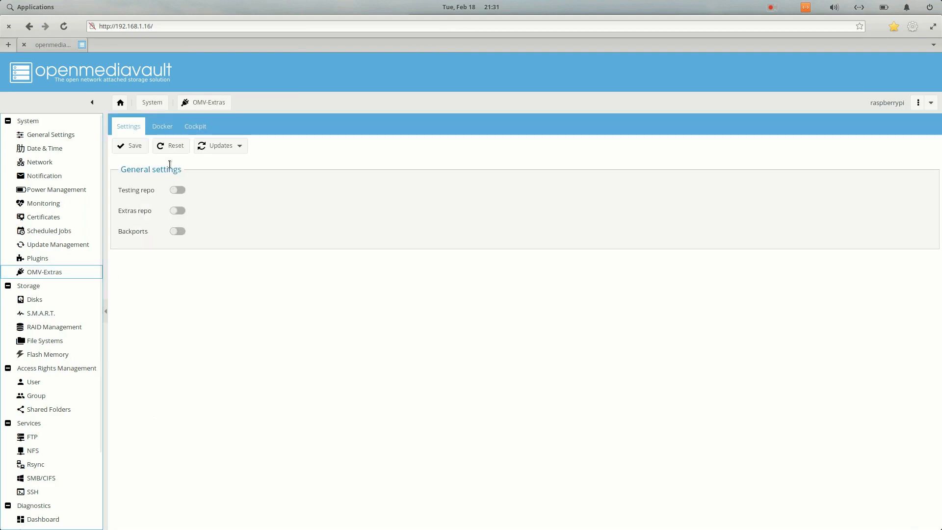
left_click(162, 126)
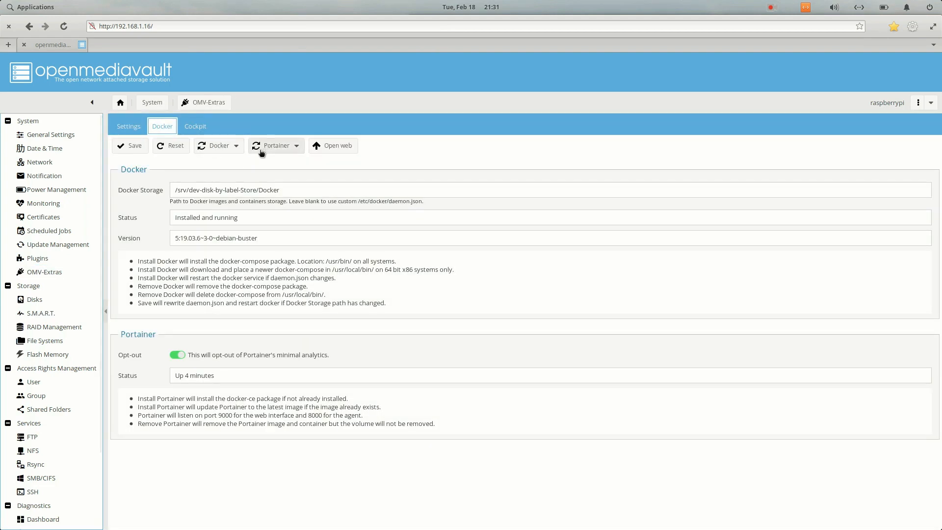
mouse_move(187, 390)
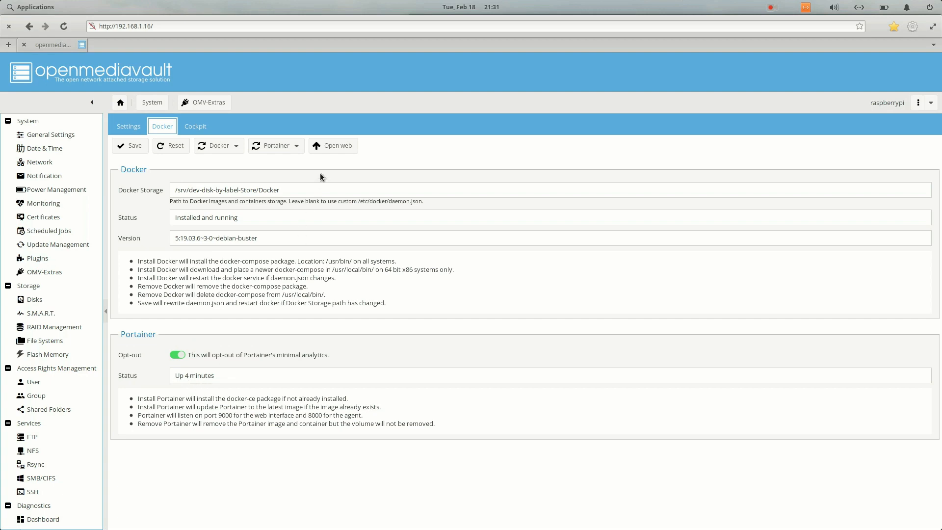
Open Portainer's web UI, log in as admin, and open the local endpoint dashboard.
left_click(338, 146)
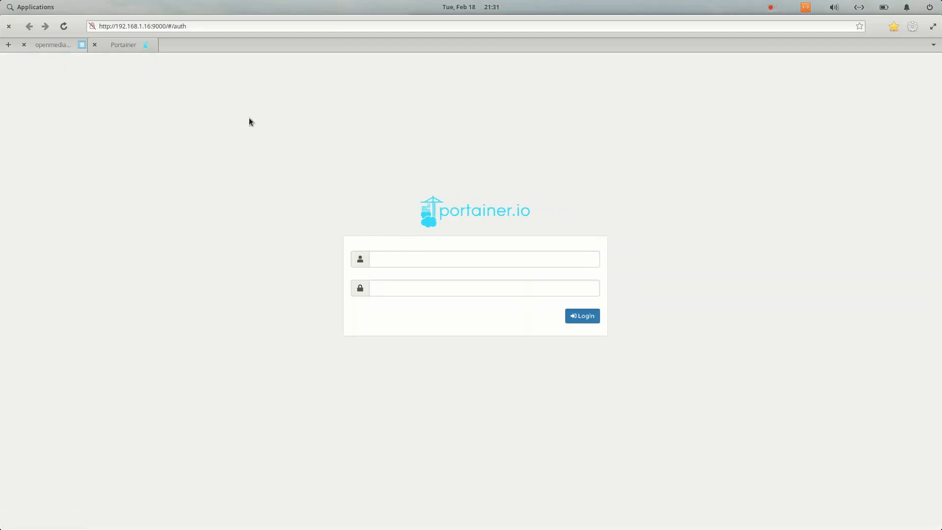
left_click(484, 259)
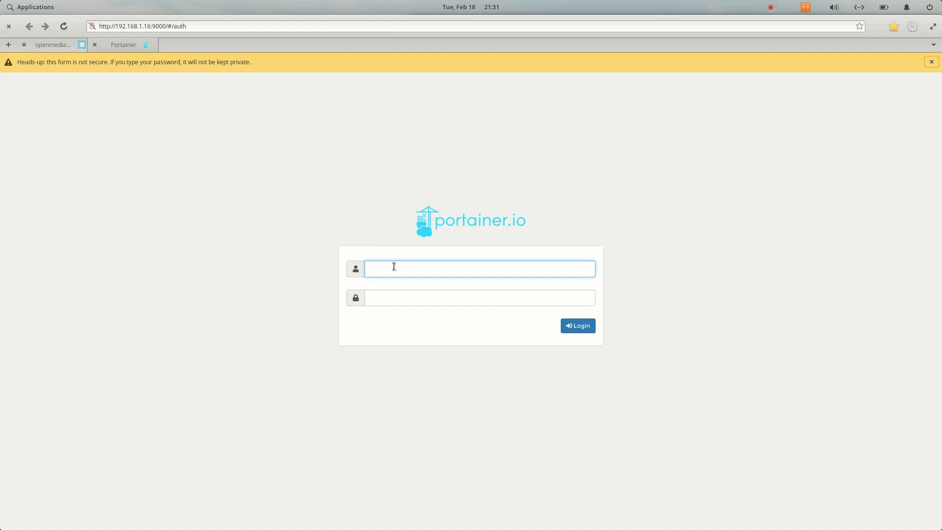
type("admin")
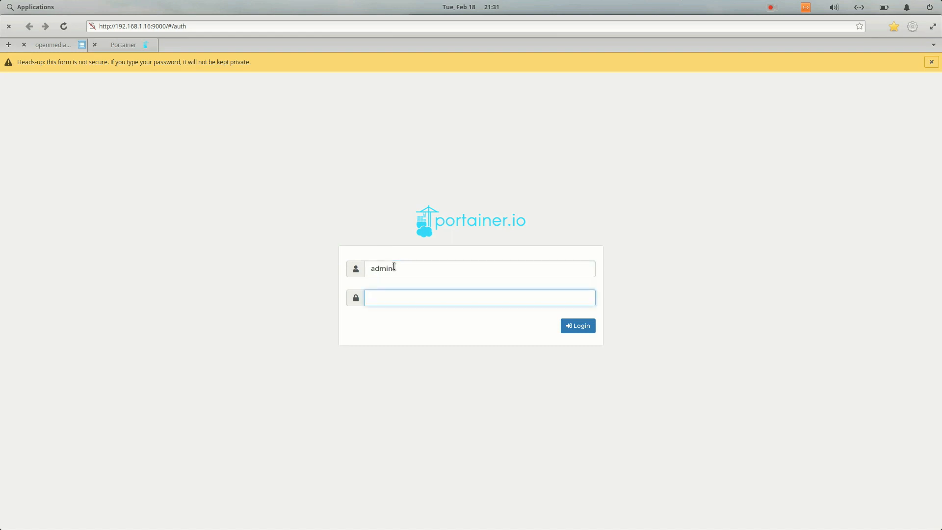
left_click(578, 325)
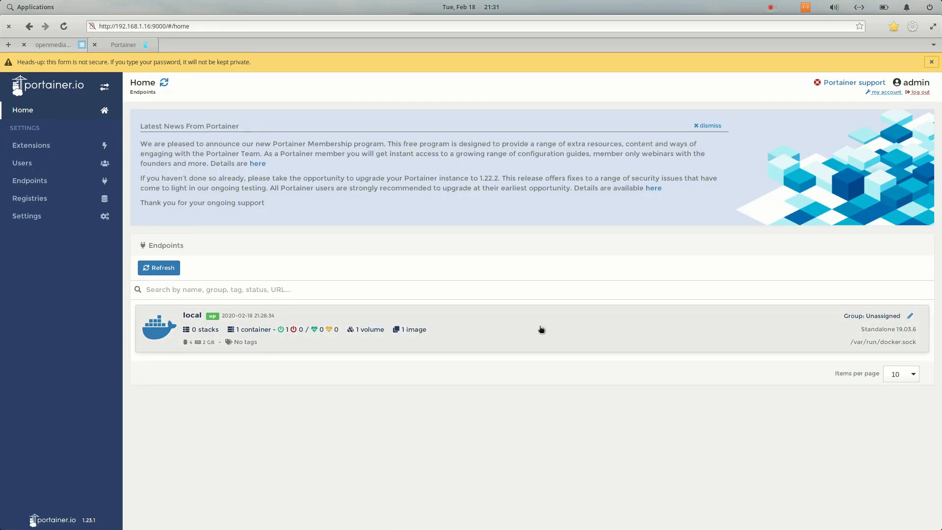
left_click(192, 316)
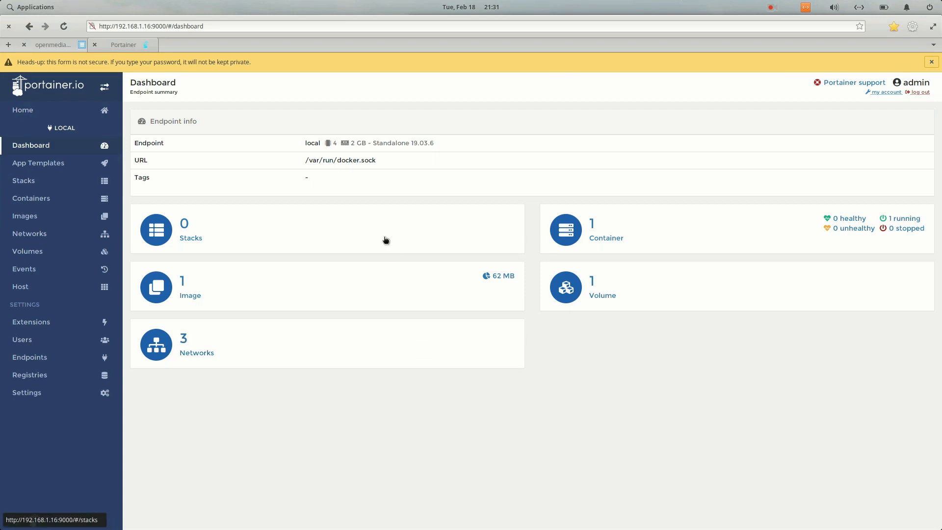
mouse_move(248, 305)
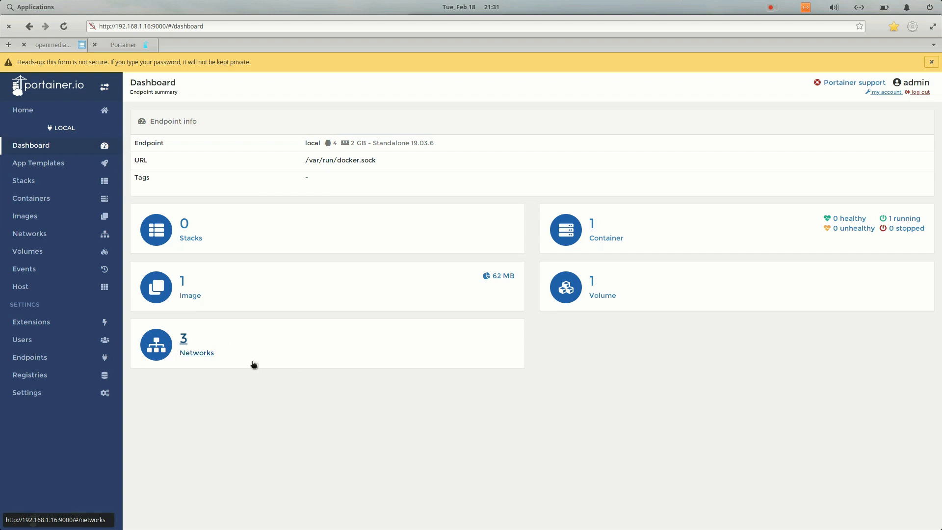
mouse_move(44, 120)
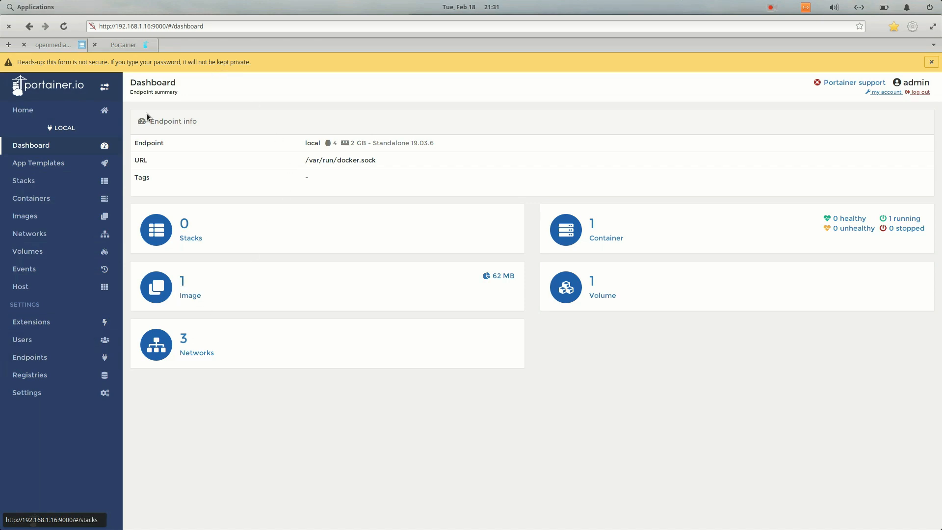
mouse_move(638, 513)
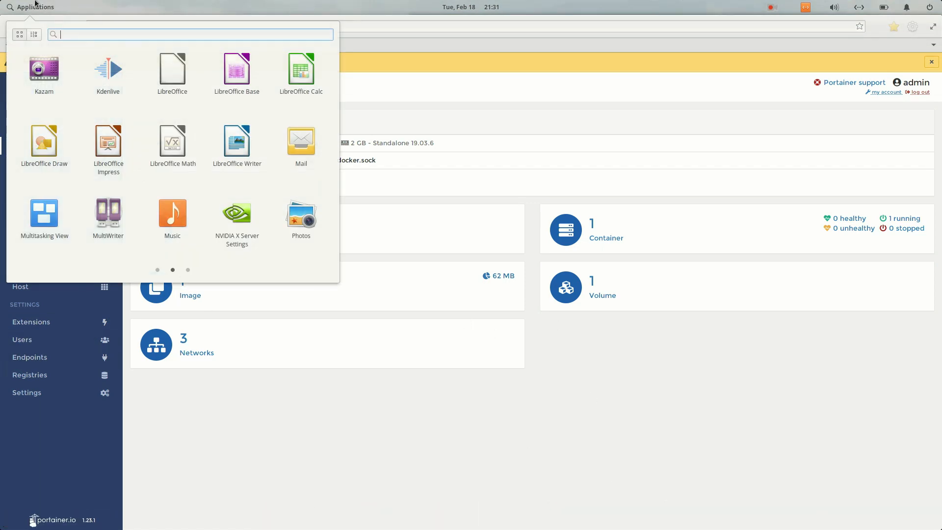
Launch PuTTY and open an SSH connection to 192.168.1.16.
type("putty")
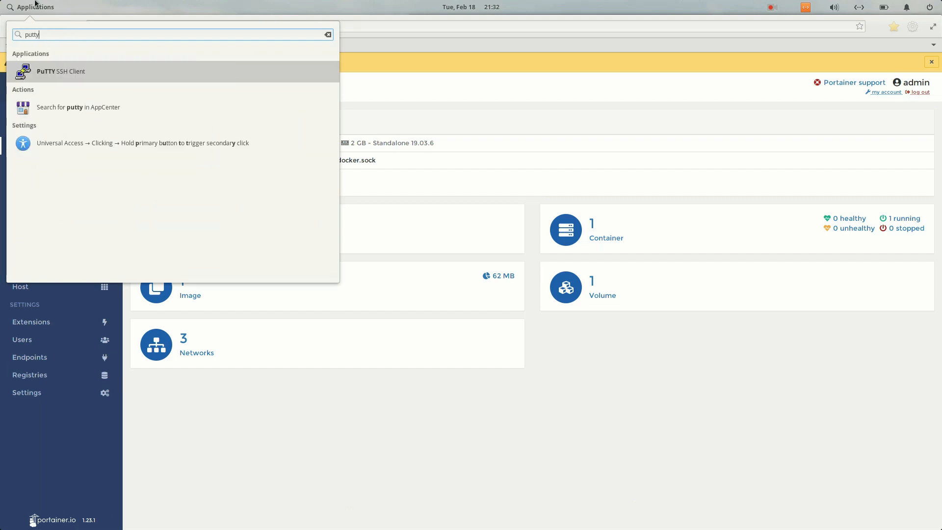
left_click(60, 71)
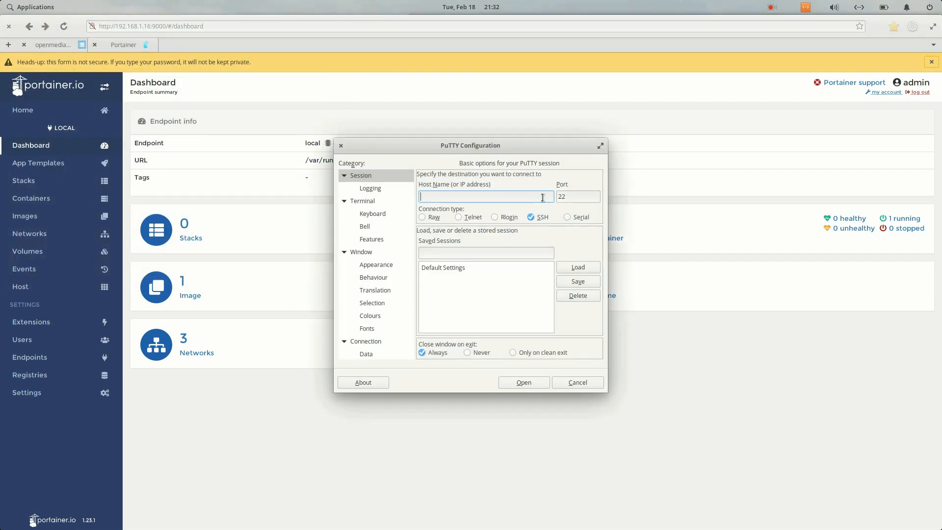
type("192.168.1.")
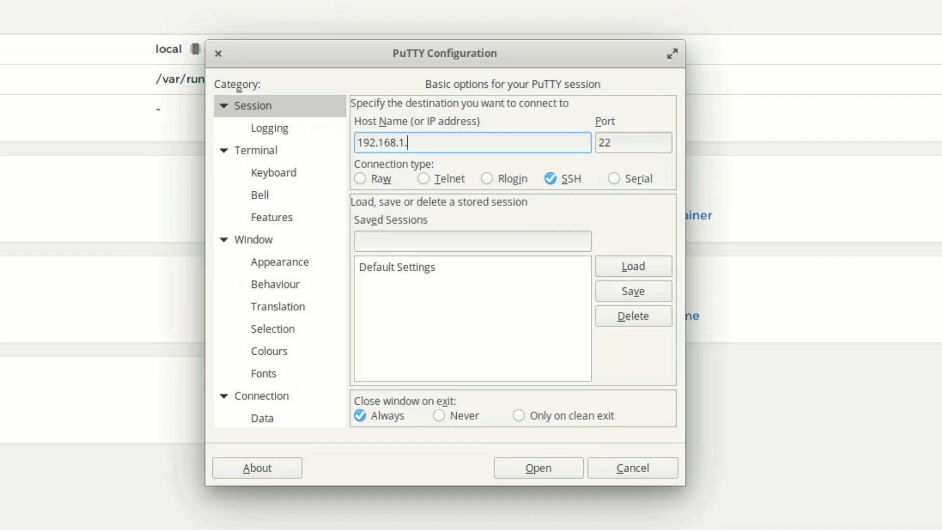
type("16")
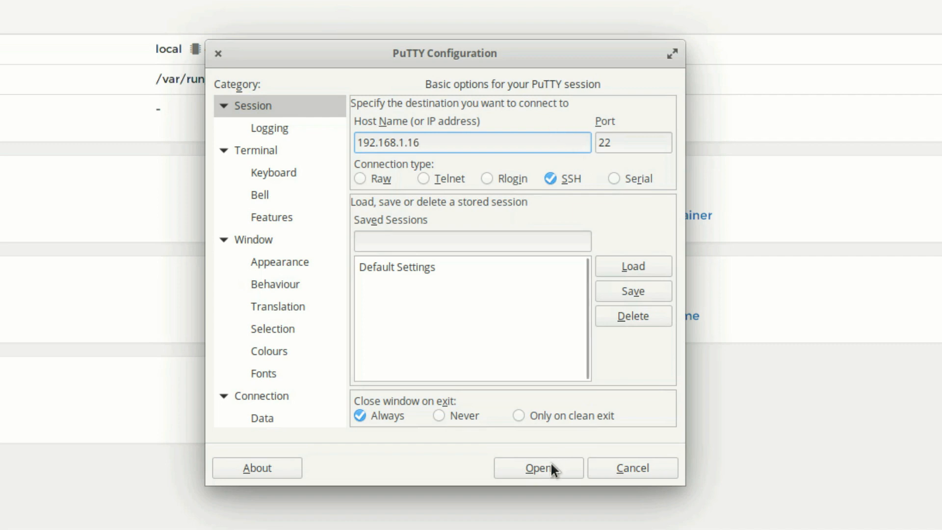
left_click(538, 468)
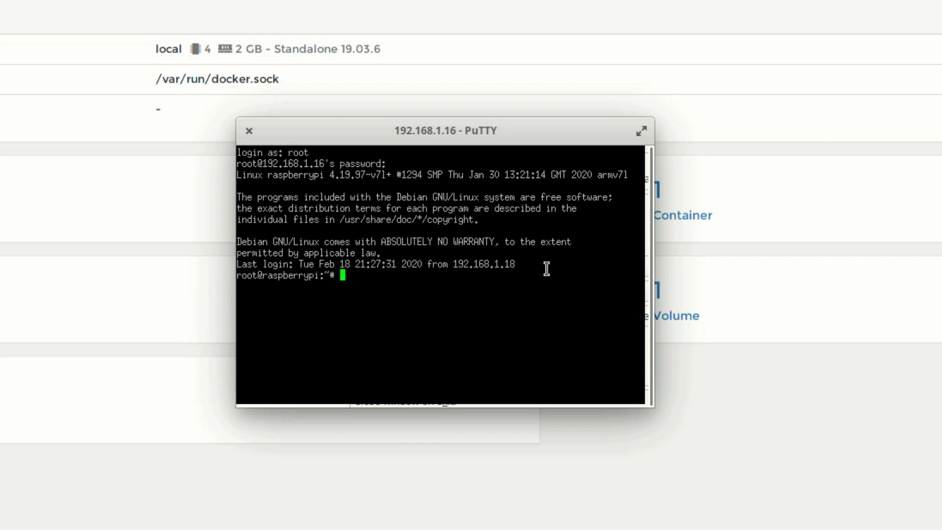
Run 'docker ps -a' to list all containers, showing portainer up on ports 8000 and 9000.
type("docker ps -a")
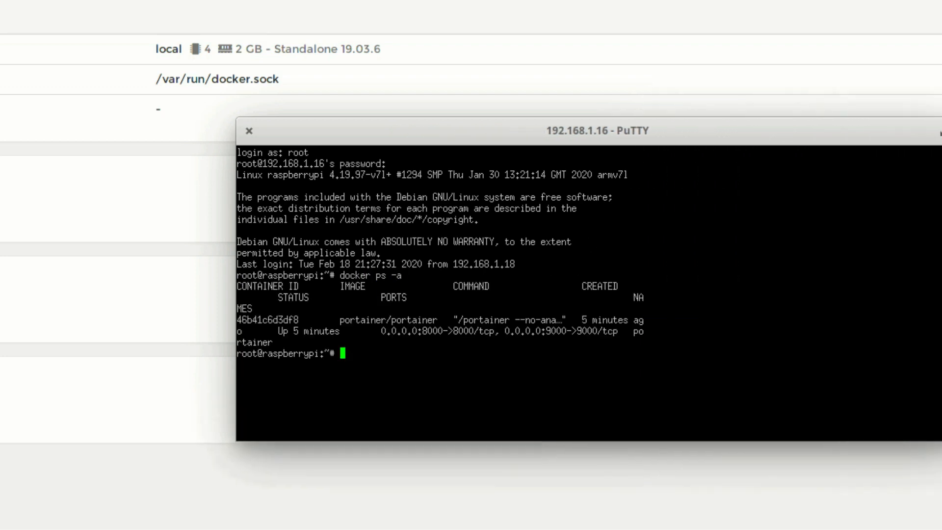
mouse_move(721, 164)
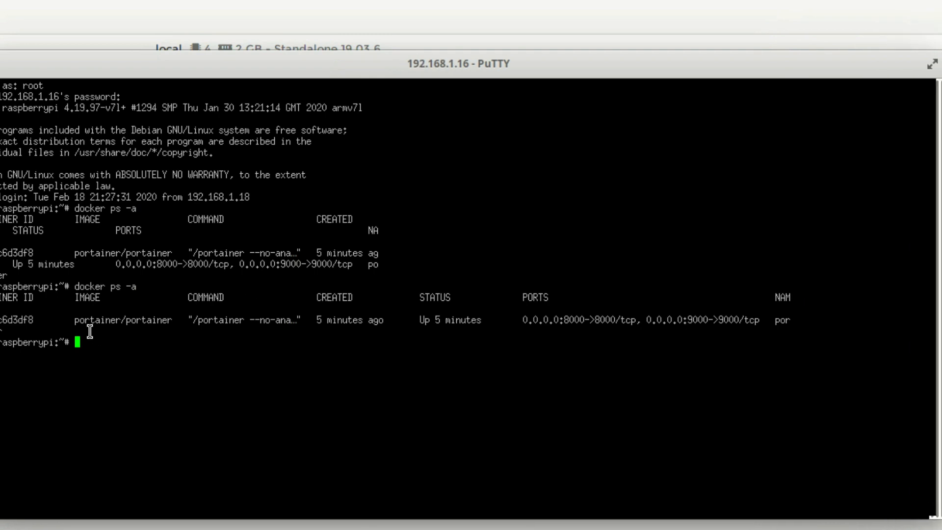
mouse_move(372, 324)
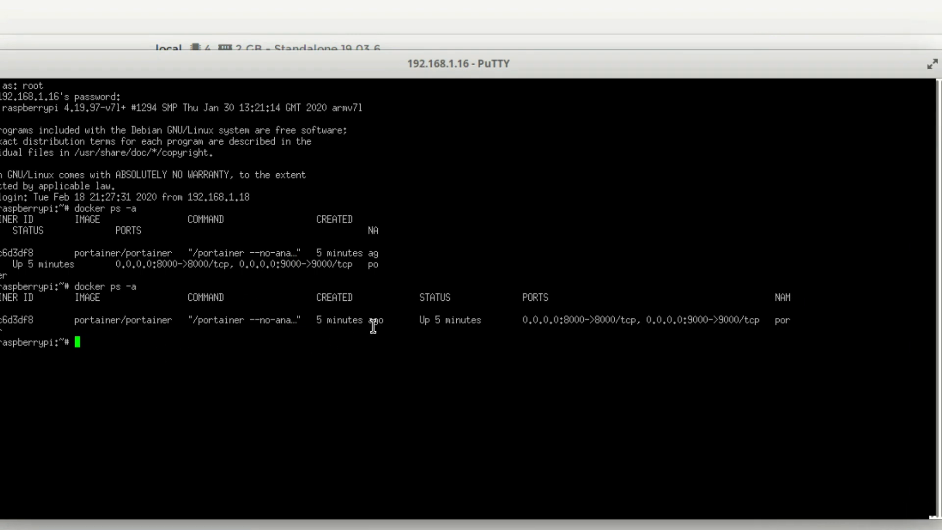
mouse_move(322, 328)
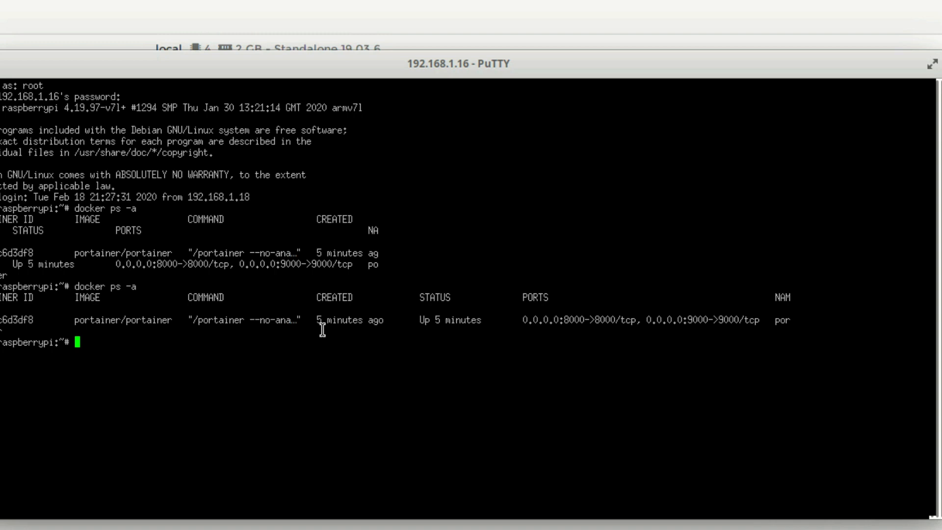
mouse_move(186, 339)
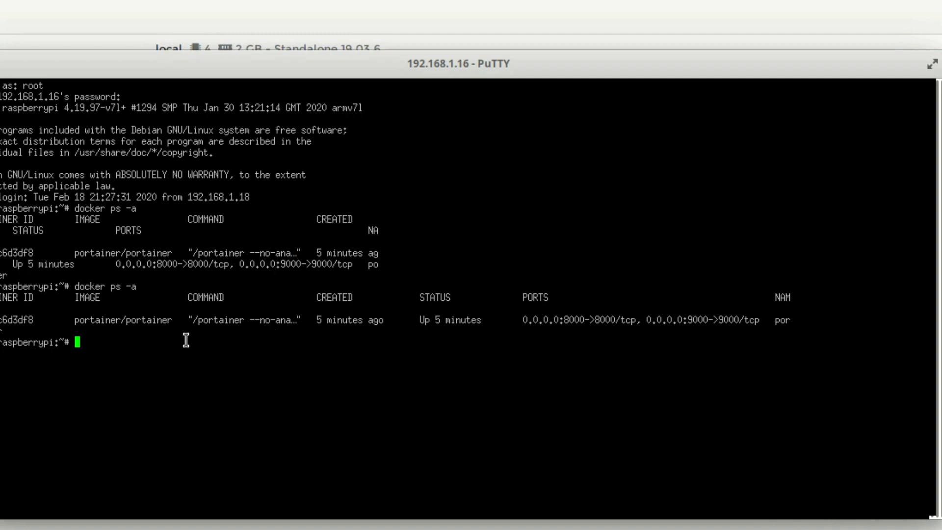
mouse_move(550, 351)
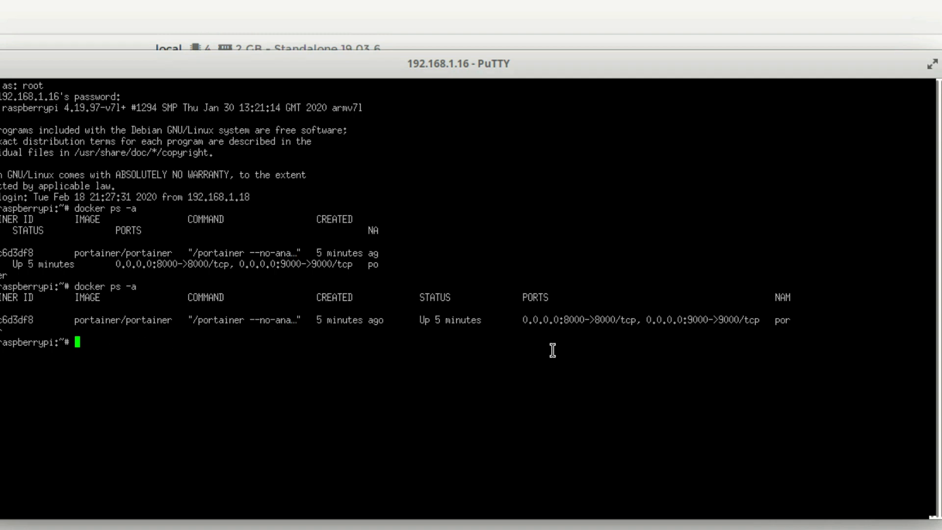
mouse_move(691, 343)
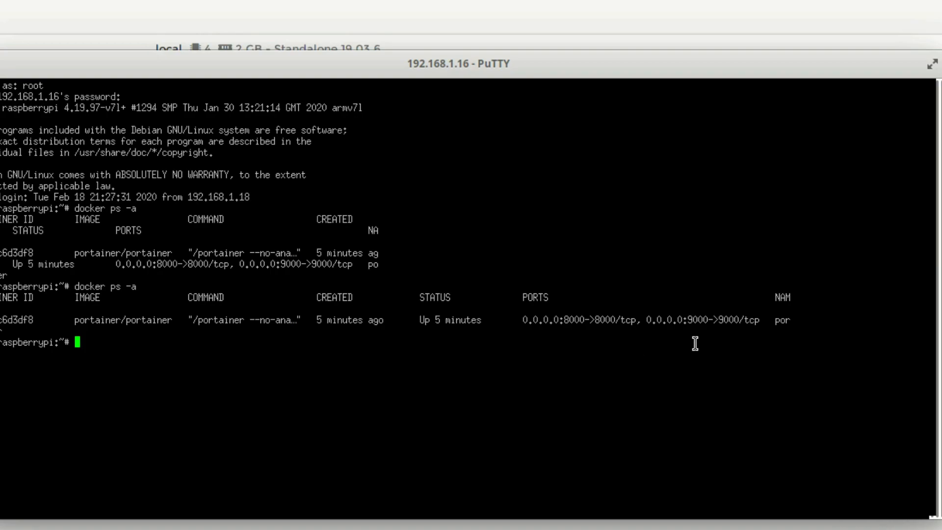